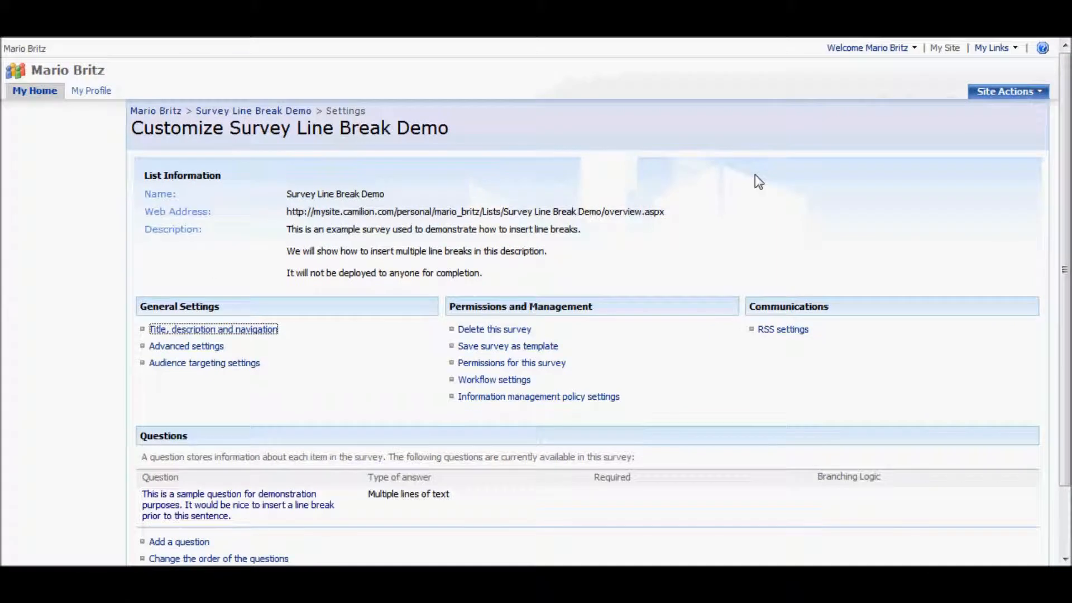
pyautogui.moveTo(209, 239)
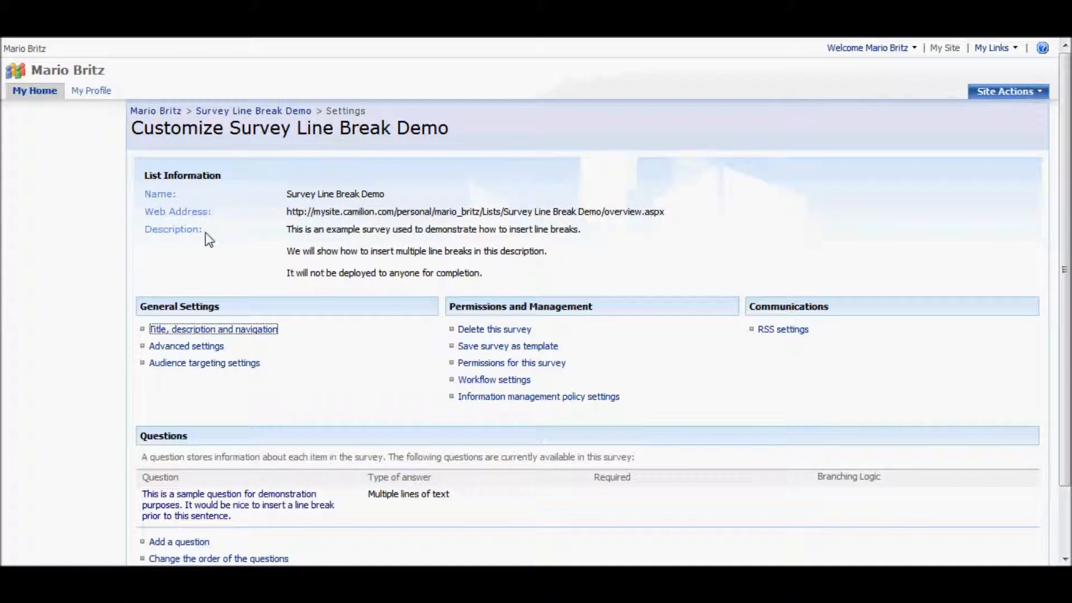
pyautogui.moveTo(274, 509)
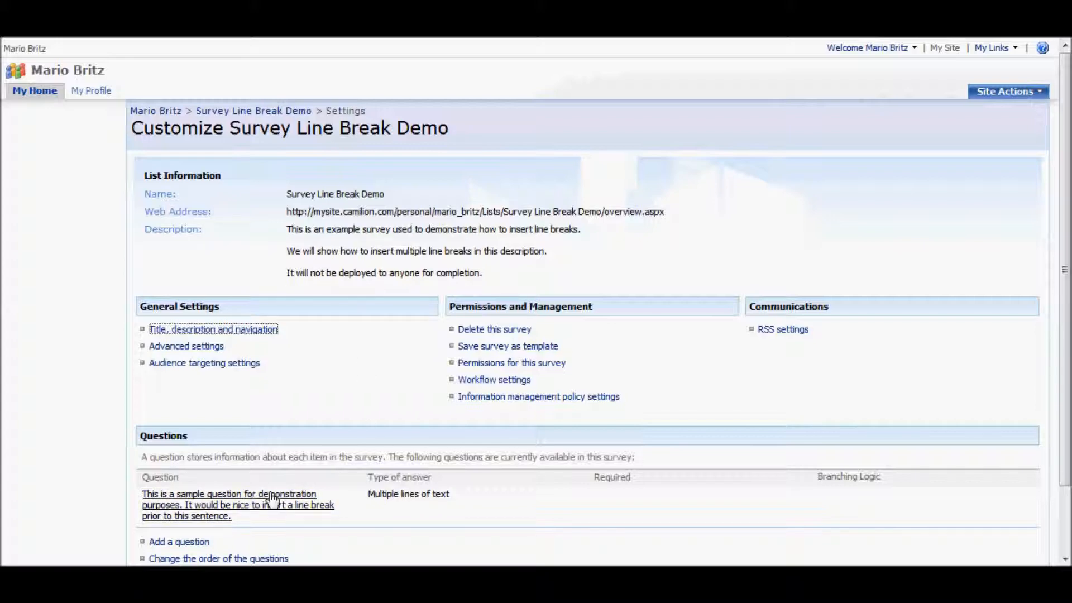
pyautogui.moveTo(255, 339)
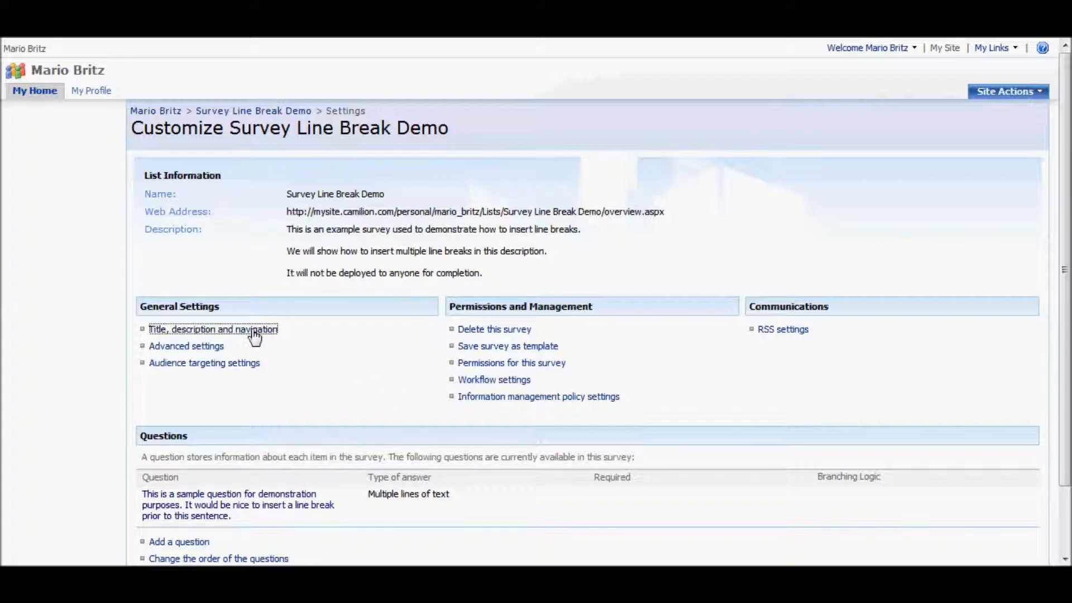
# Review the survey's title and description settings and its overview page, then return to customization.
pyautogui.click(212, 328)
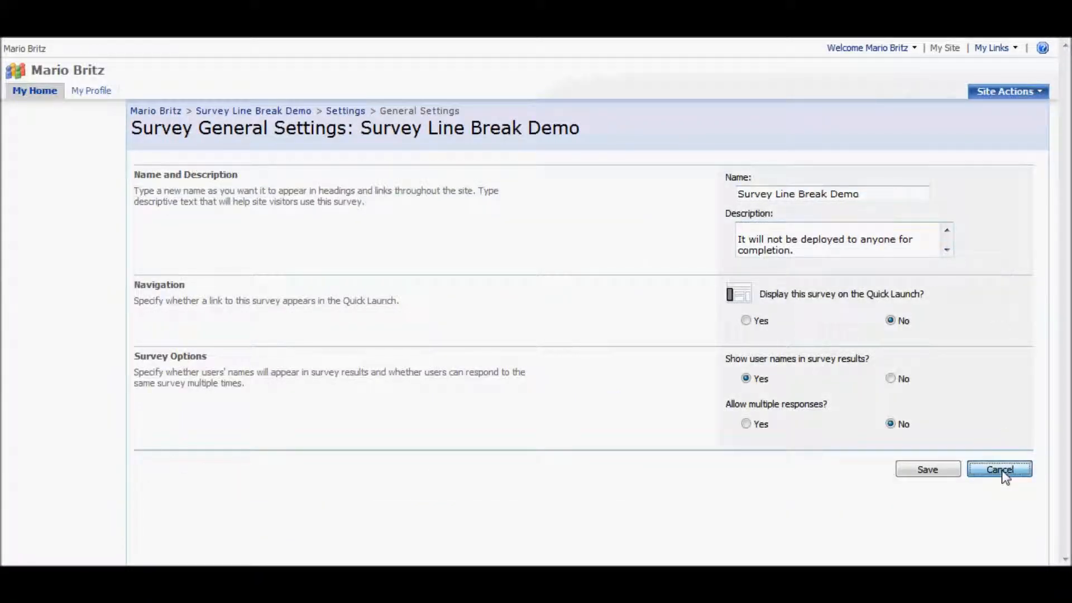
pyautogui.click(998, 470)
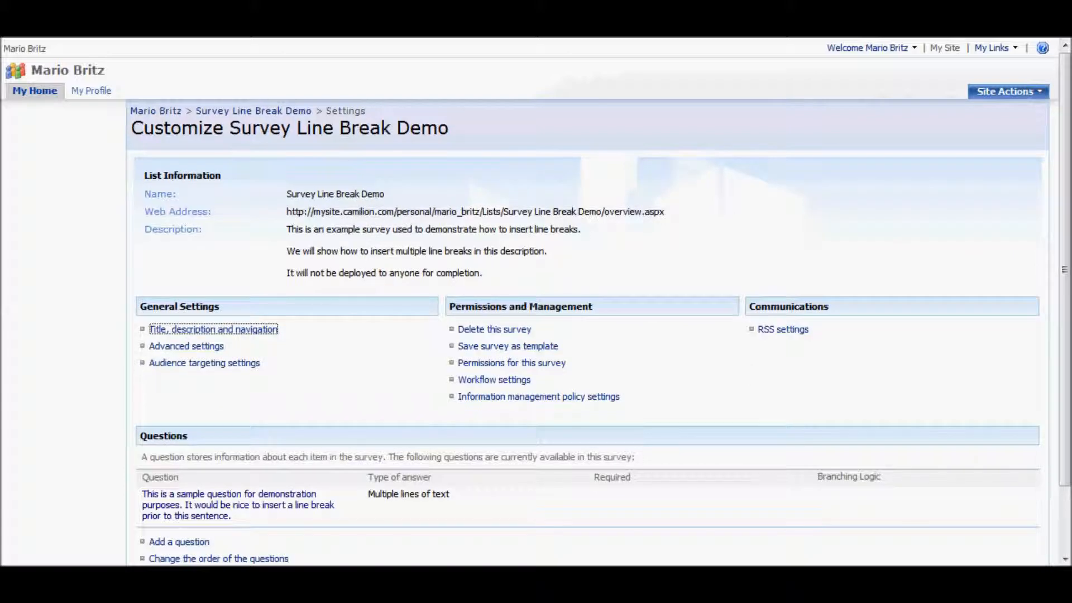
pyautogui.click(254, 111)
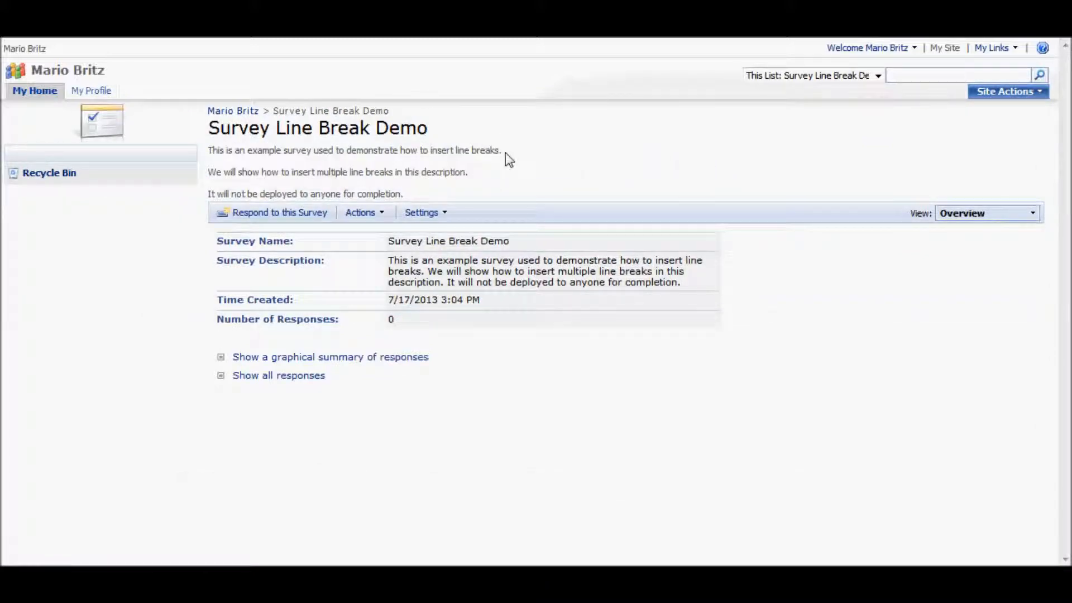
pyautogui.moveTo(542, 336)
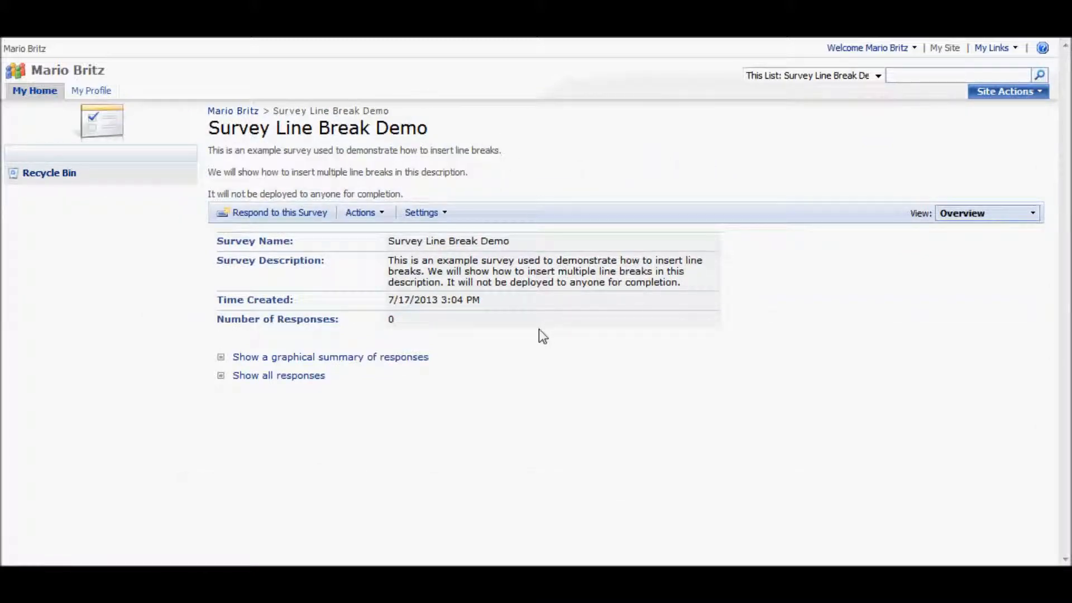
pyautogui.moveTo(512, 287)
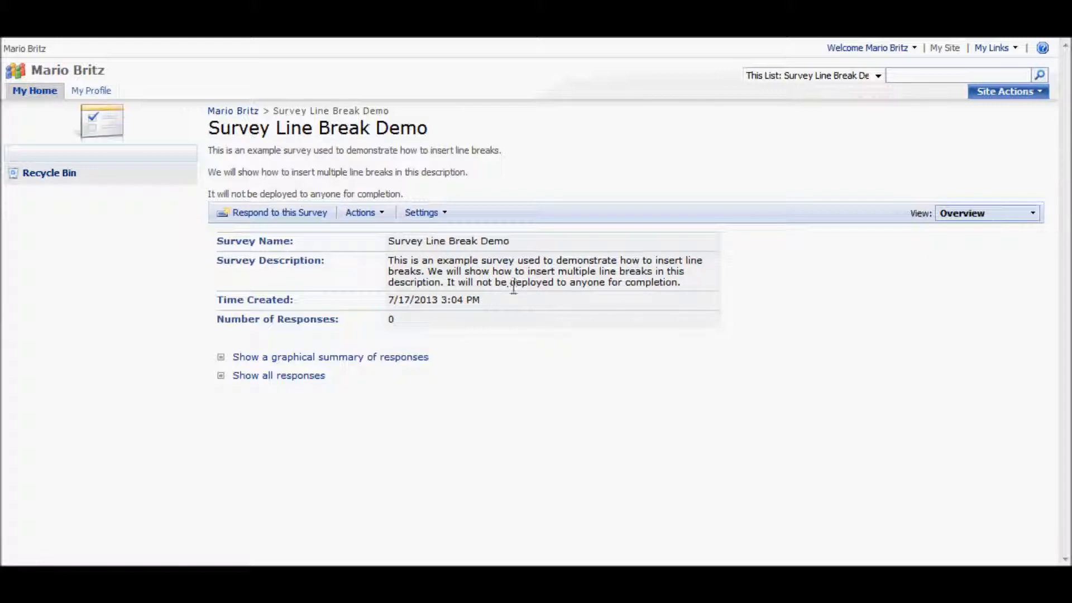
pyautogui.moveTo(514, 294)
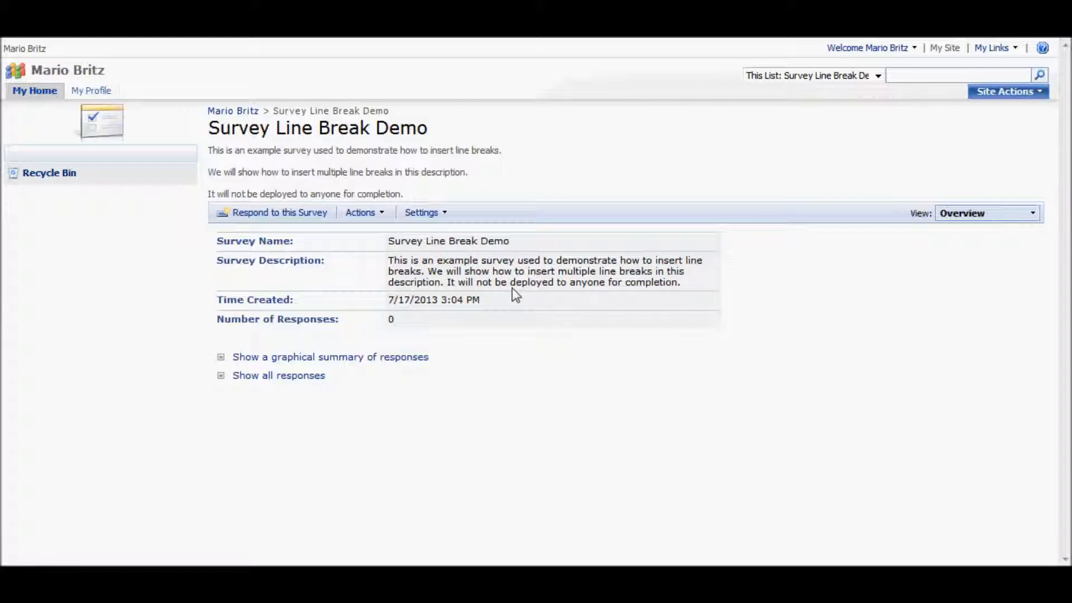
pyautogui.click(421, 212)
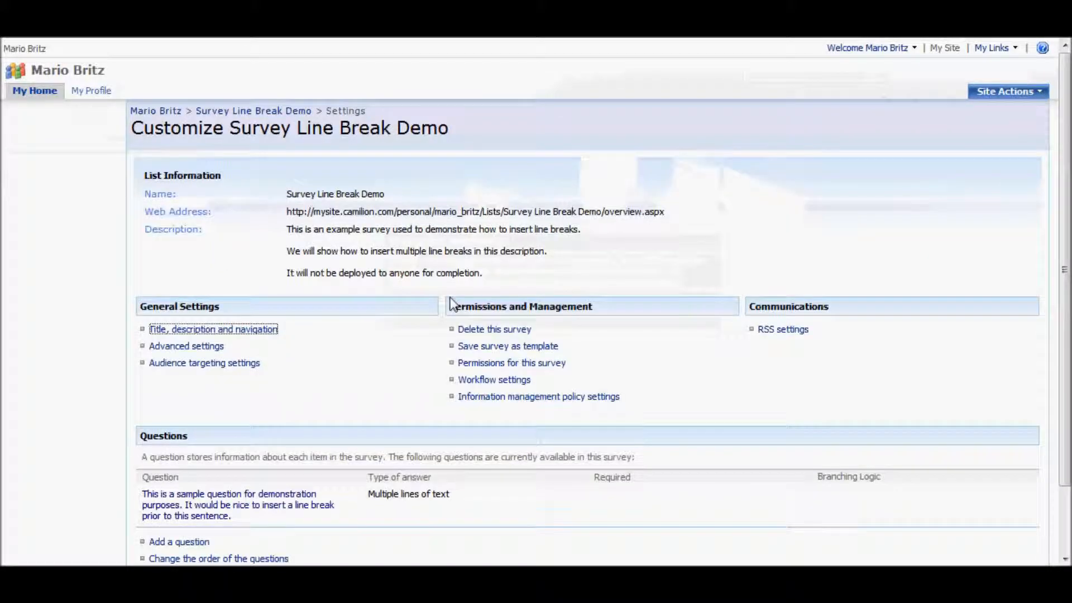
pyautogui.moveTo(228, 505)
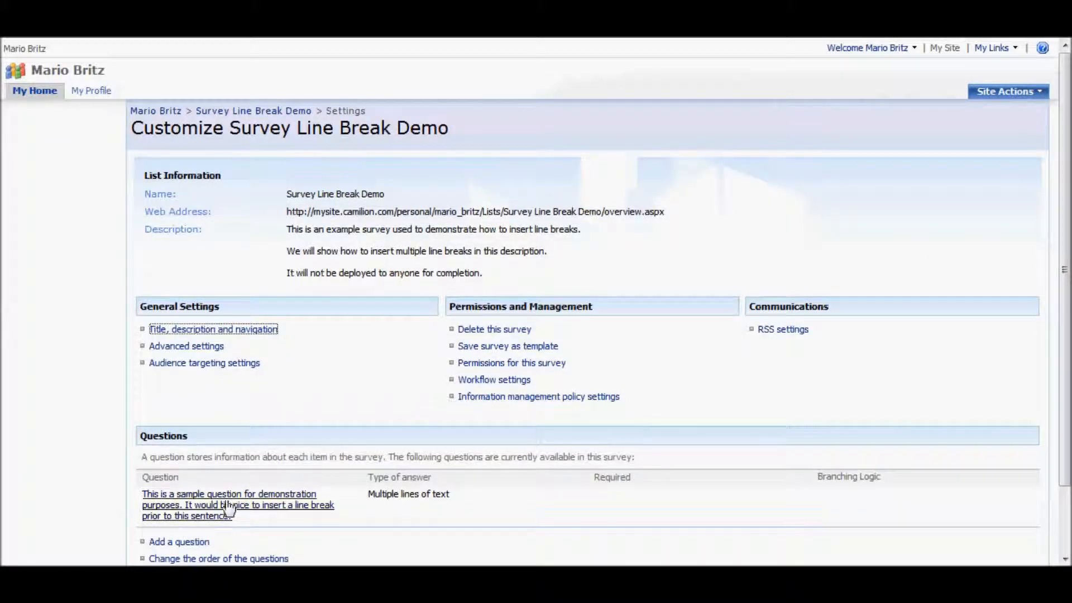
pyautogui.moveTo(232, 505)
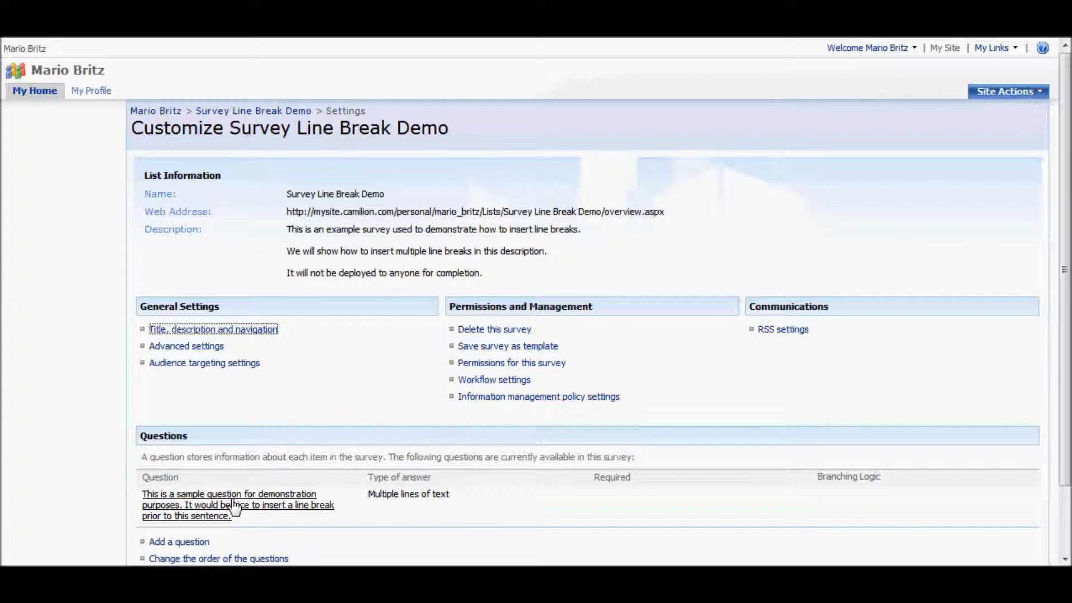
pyautogui.moveTo(328, 342)
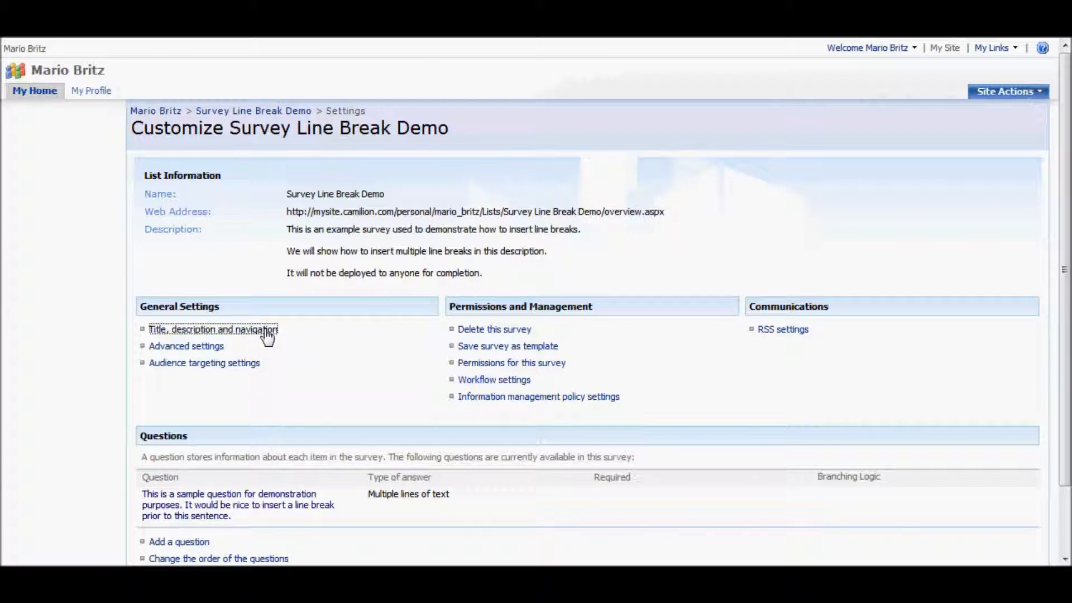
# Insert LINEBREAK markers between the paragraphs of the survey description and save it.
pyautogui.click(213, 328)
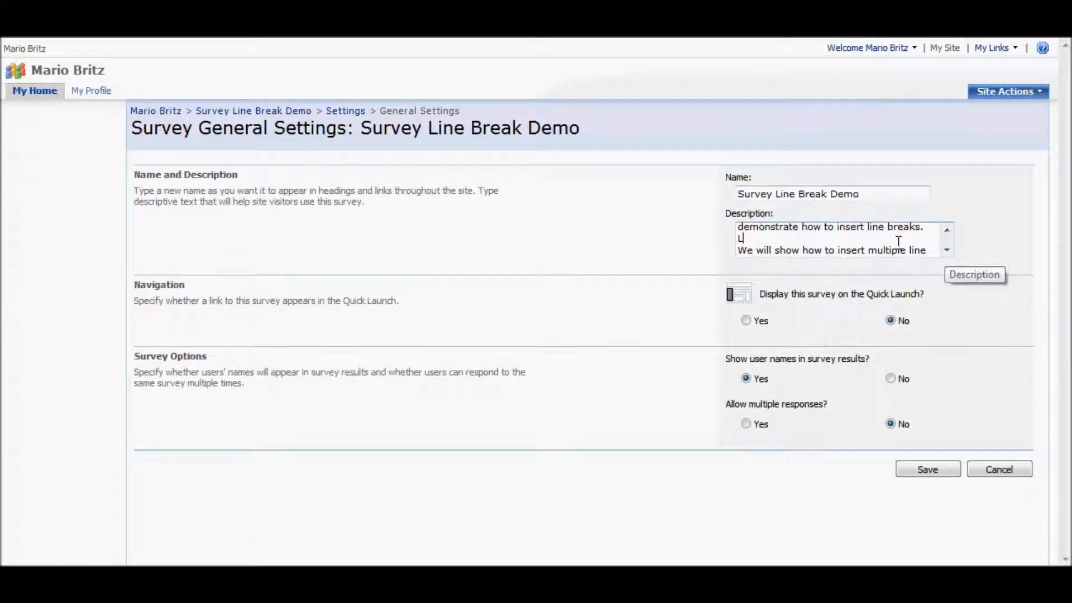
pyautogui.write('INEBREAK')
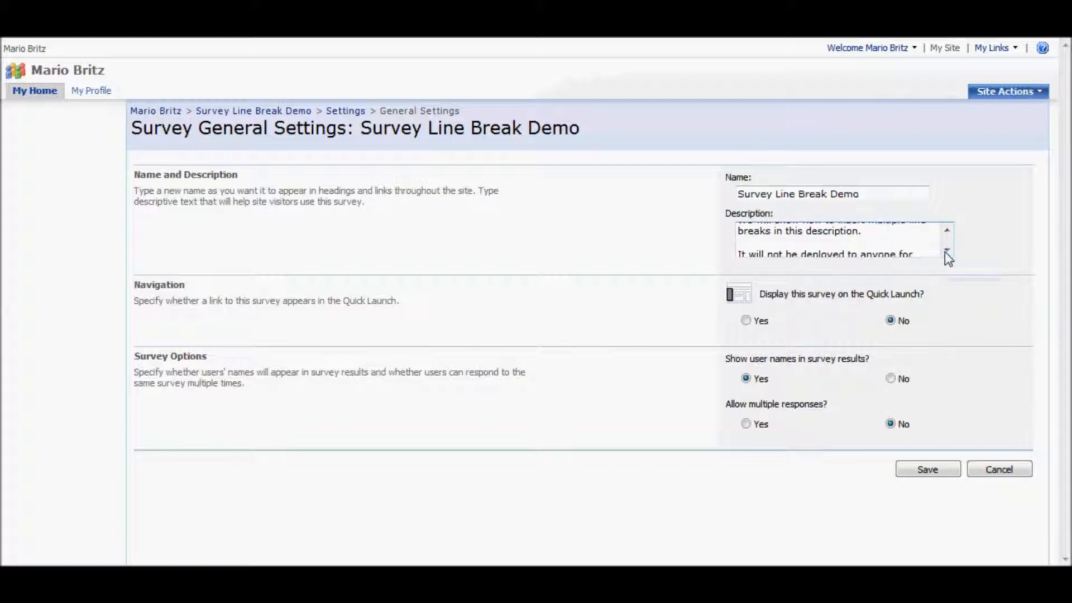
pyautogui.write('LINE')
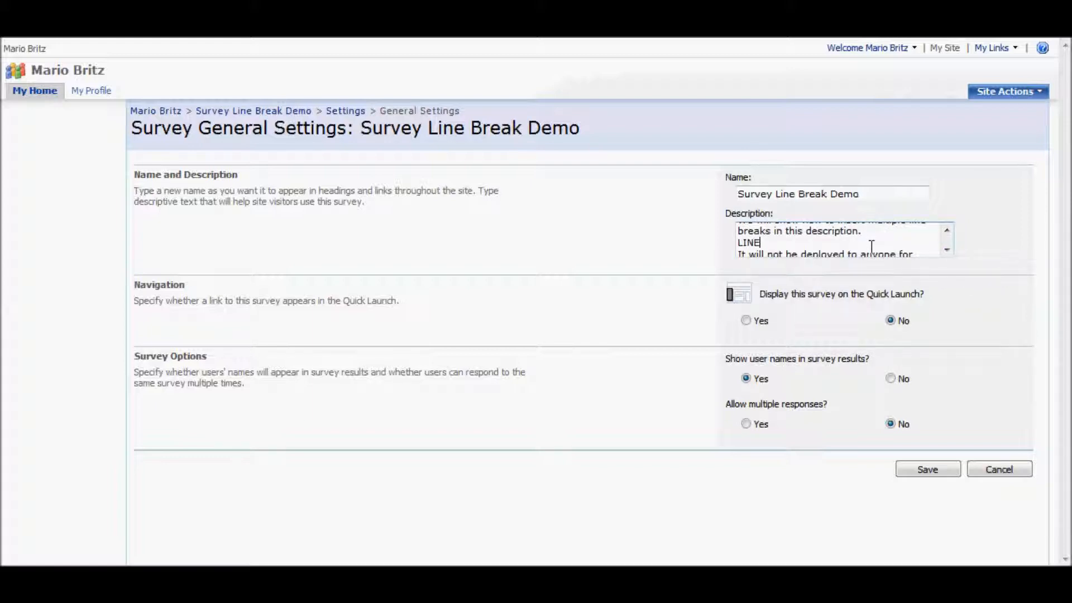
pyautogui.write('BREAK')
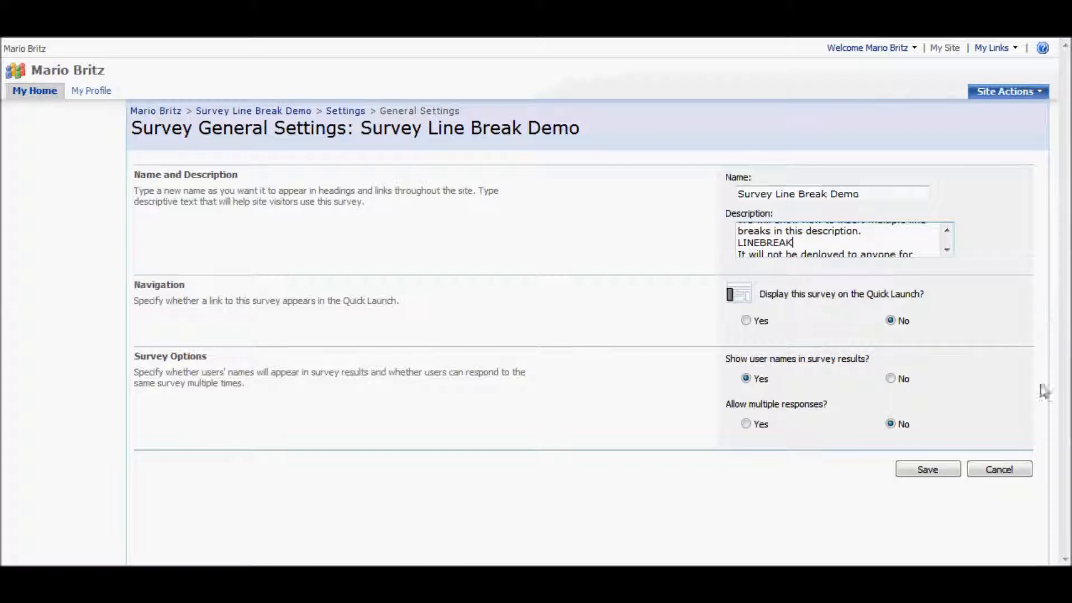
pyautogui.click(927, 469)
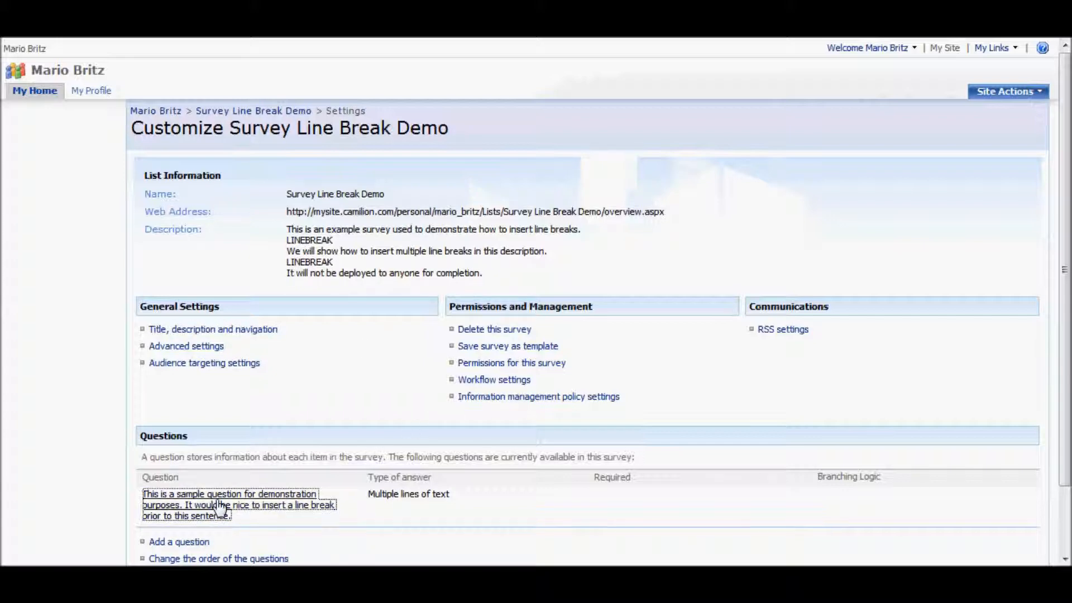
# Insert a LINEBREAK marker between the two sentences of the sample question and save it with OK.
pyautogui.click(228, 493)
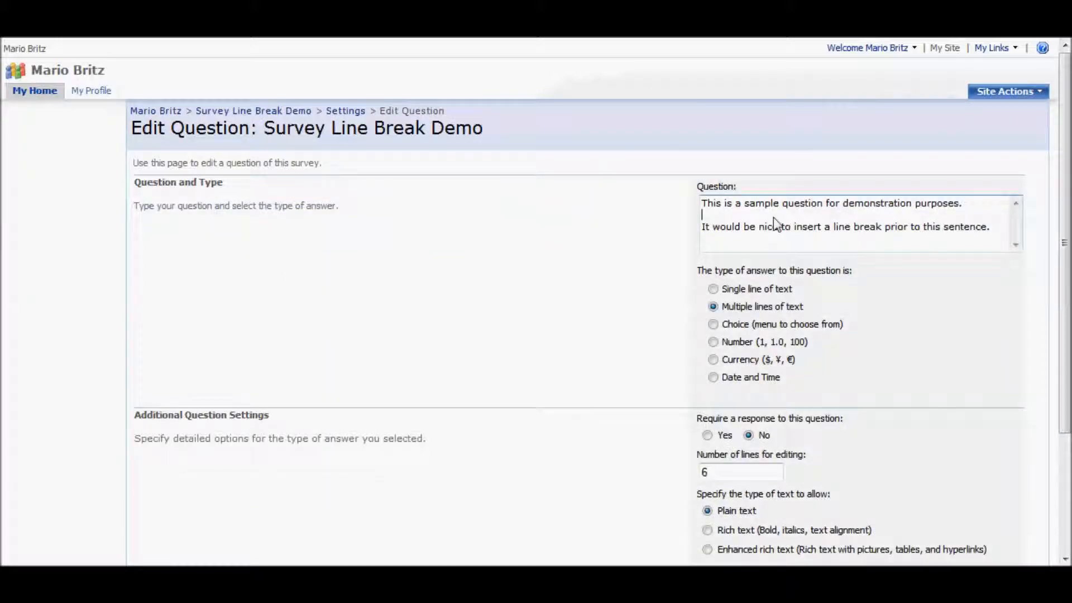
pyautogui.write('LINEBREAK')
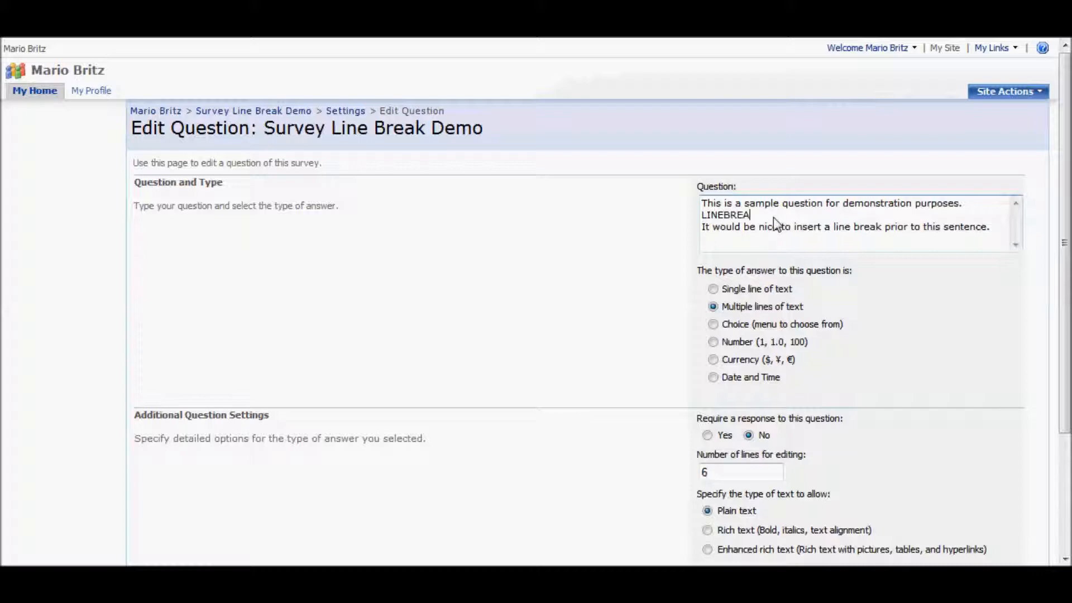
pyautogui.write('K')
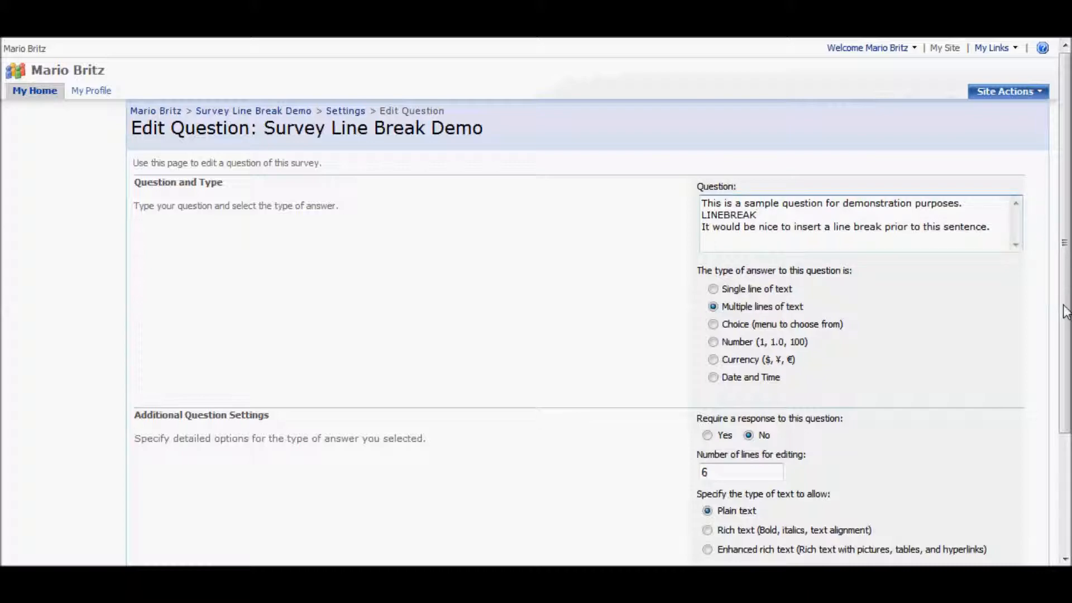
pyautogui.scroll(-3)
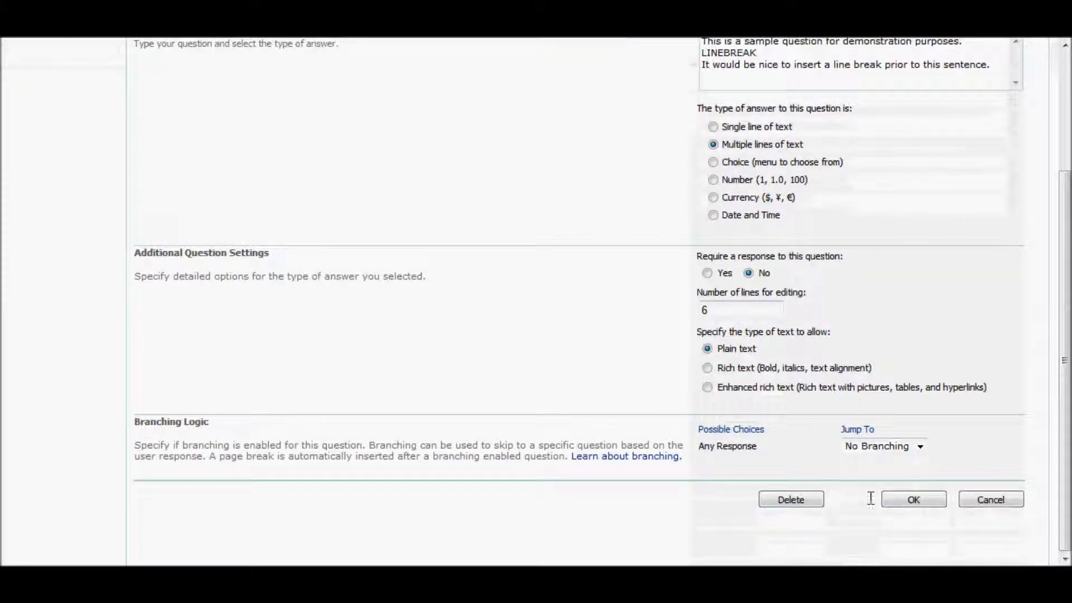
pyautogui.click(913, 499)
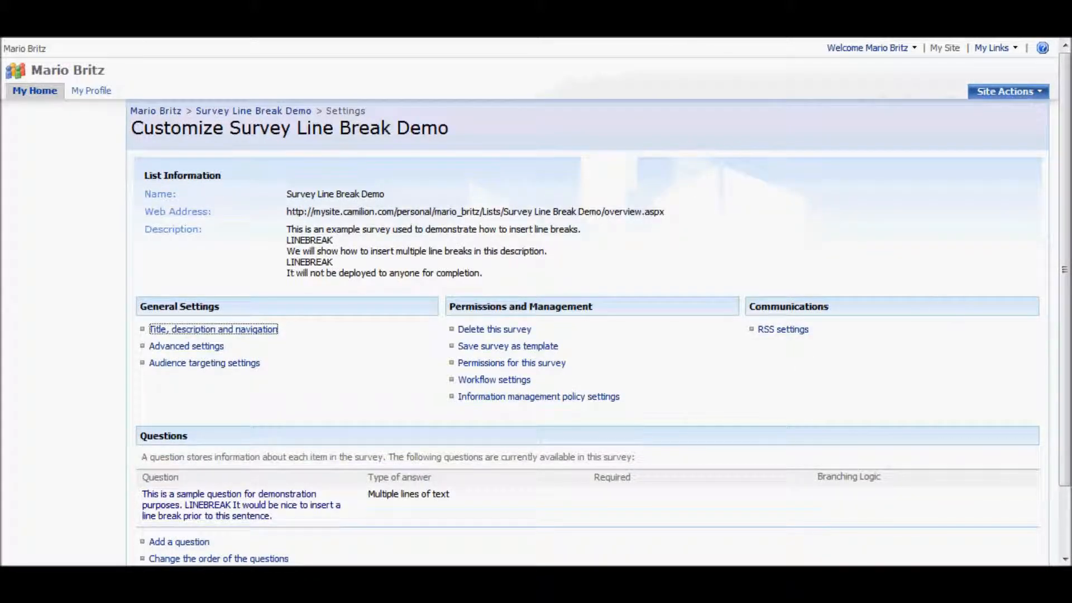
pyautogui.click(253, 111)
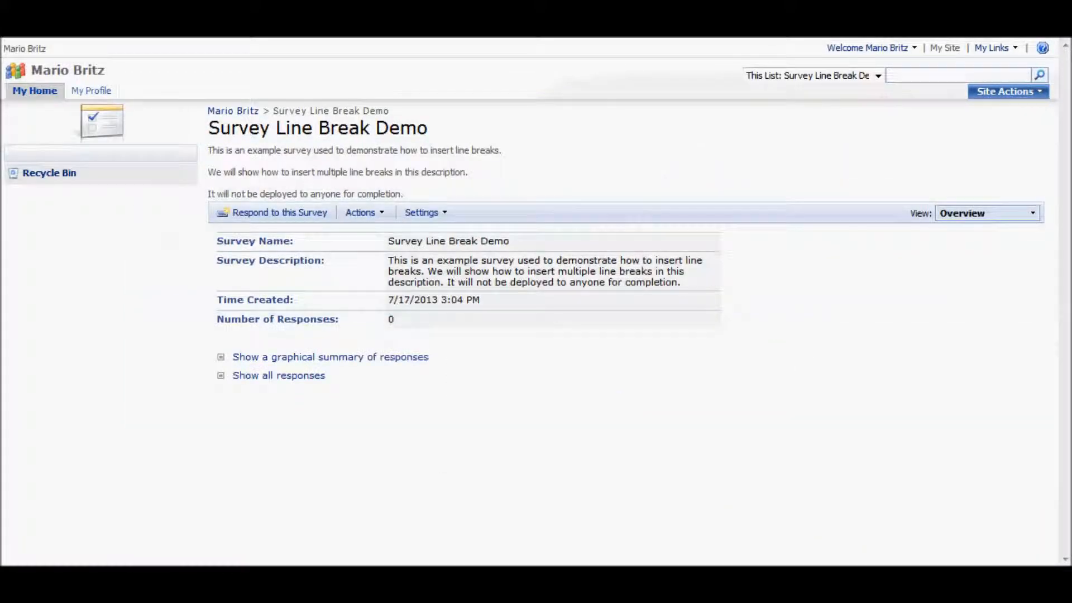
pyautogui.click(279, 212)
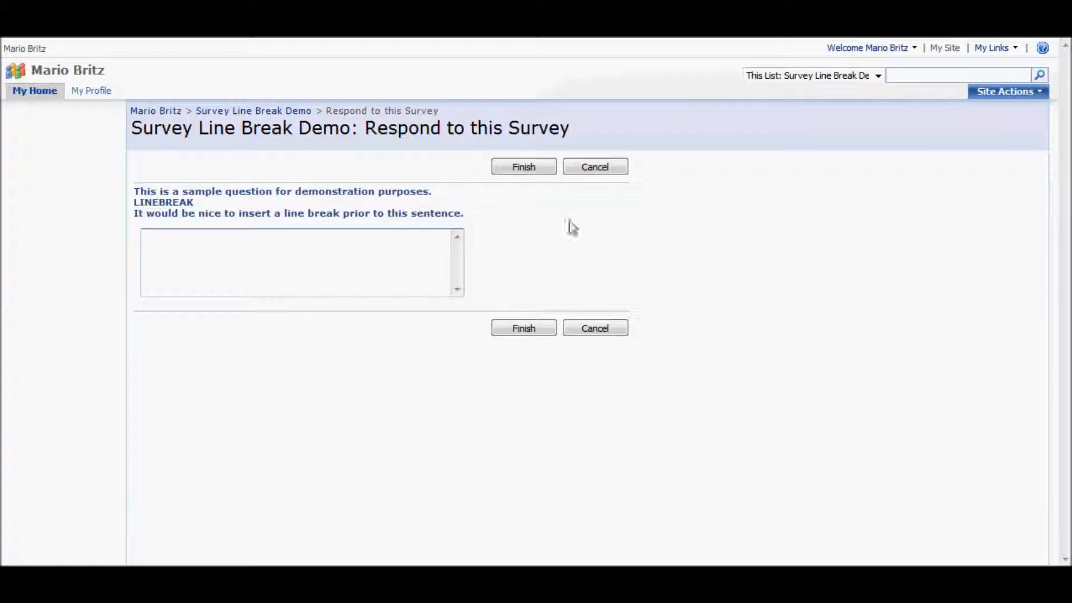
pyautogui.click(594, 166)
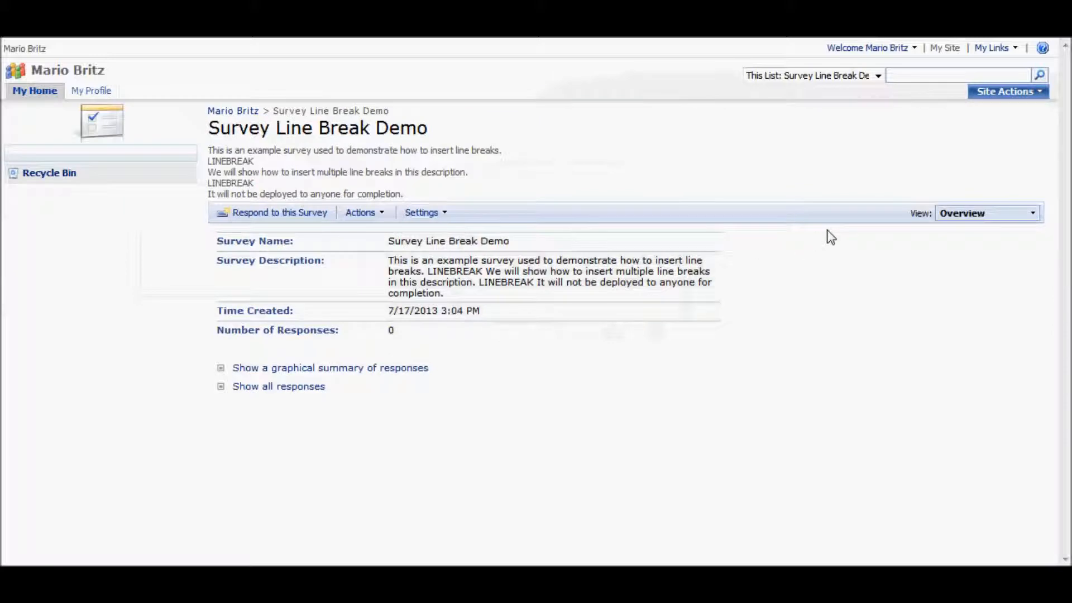
pyautogui.moveTo(846, 232)
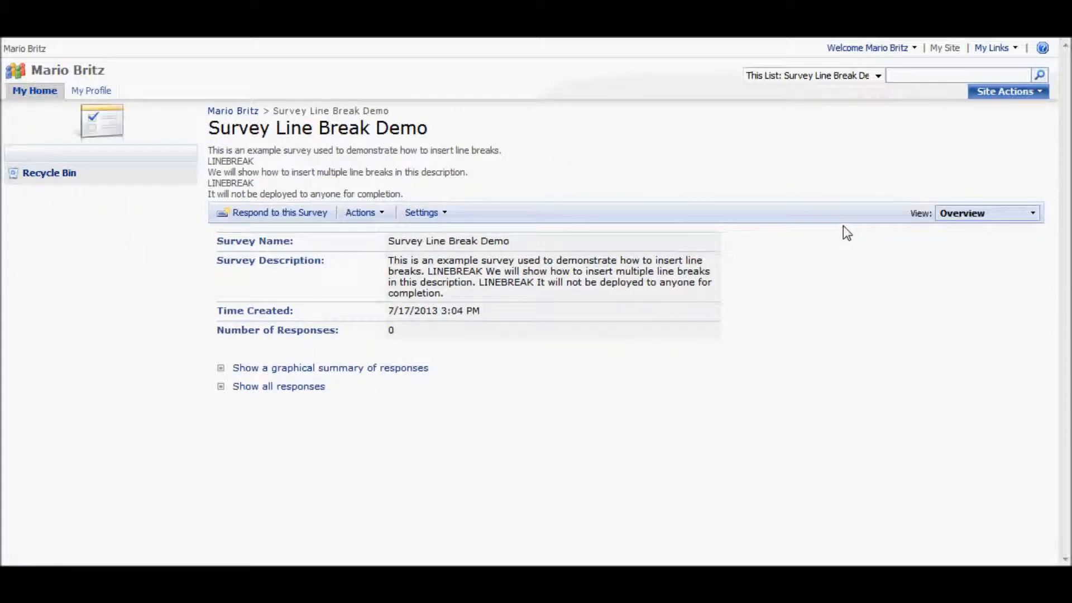
pyautogui.moveTo(1031, 272)
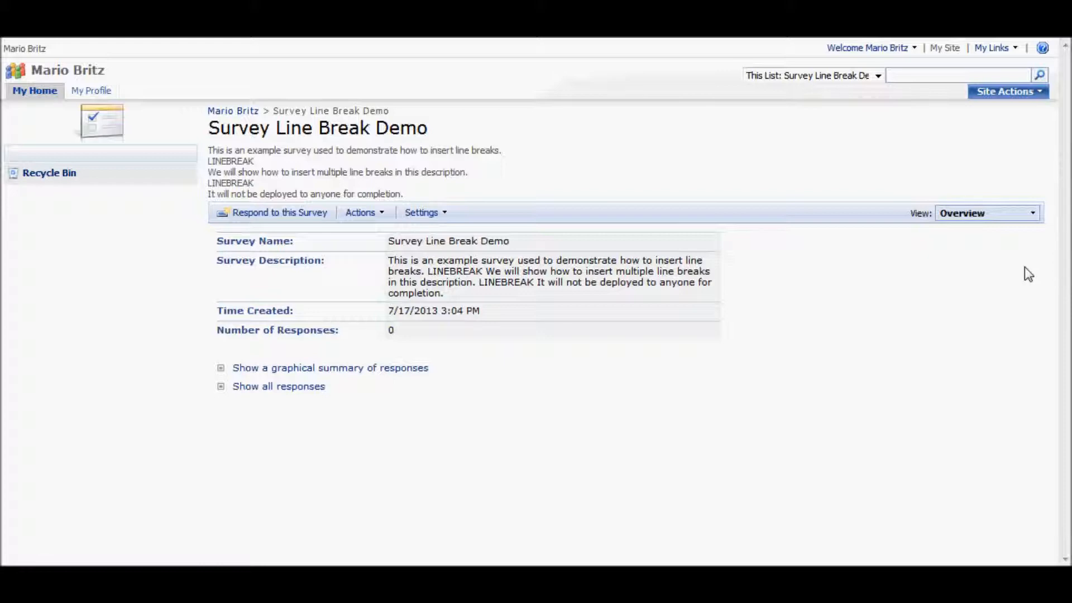
pyautogui.moveTo(926, 283)
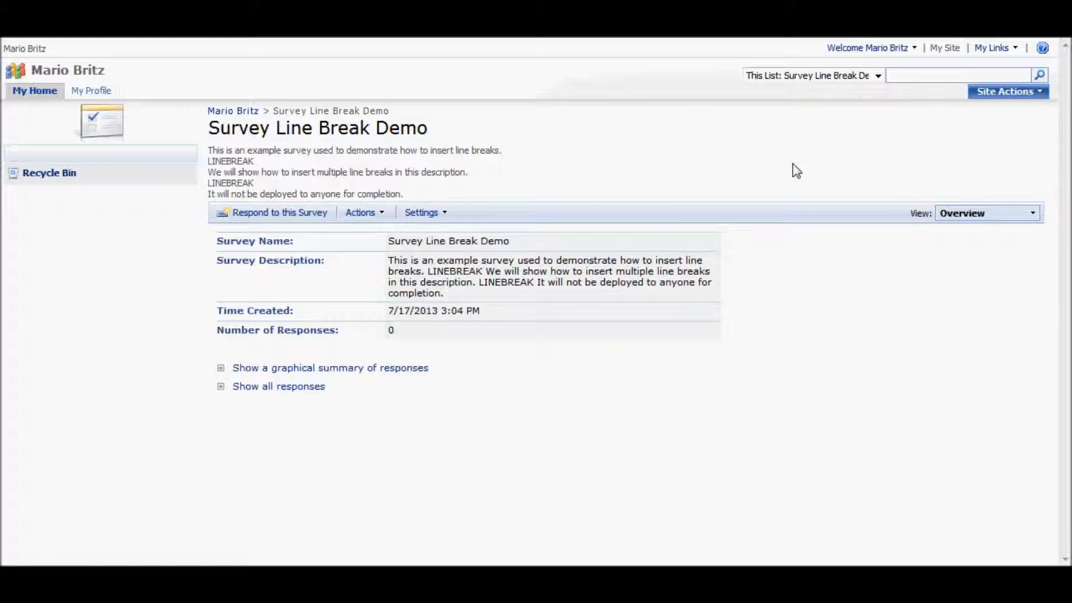
pyautogui.moveTo(882, 167)
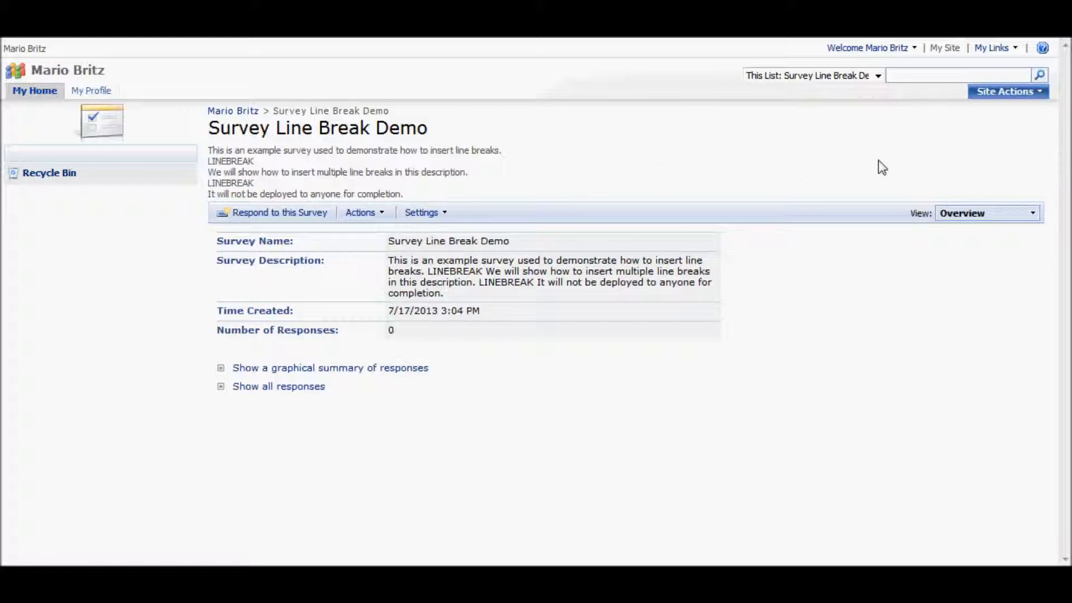
# Put the survey page into Edit Page mode and show the full list of all web parts.
pyautogui.click(1006, 90)
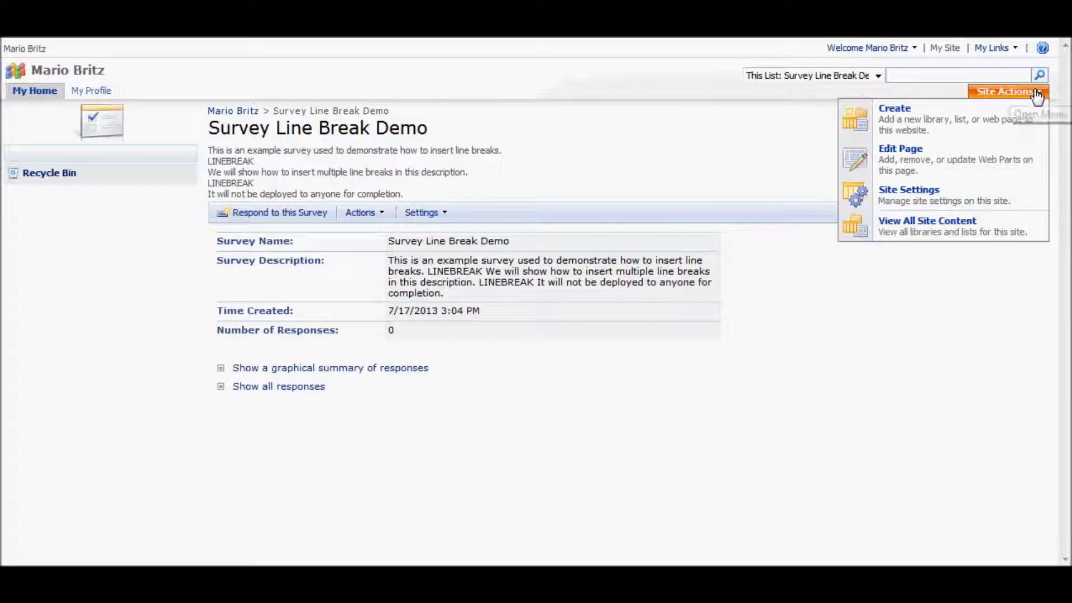
pyautogui.click(900, 149)
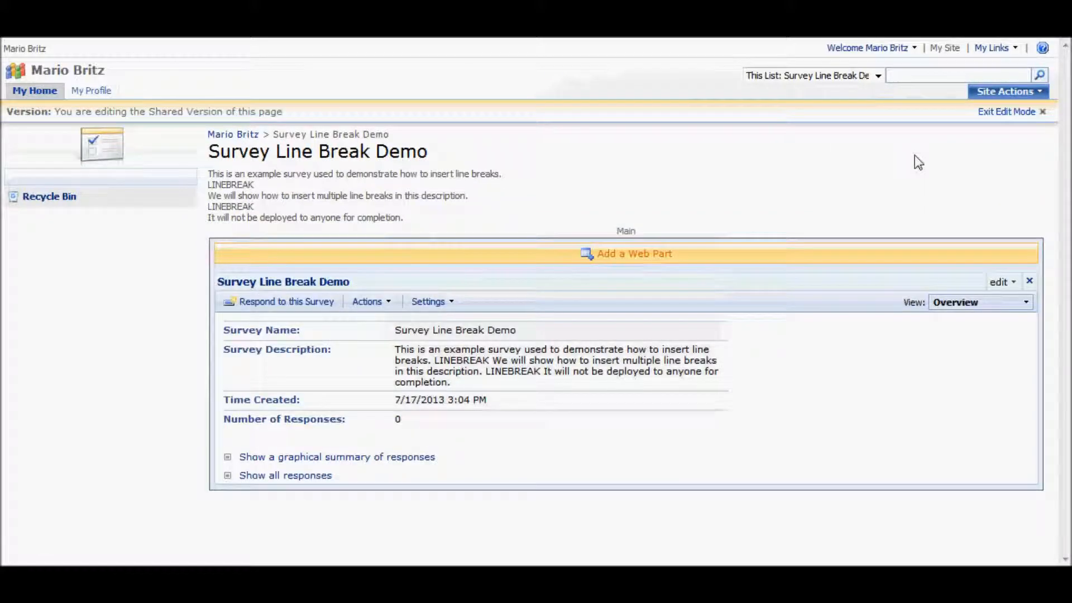
pyautogui.click(634, 253)
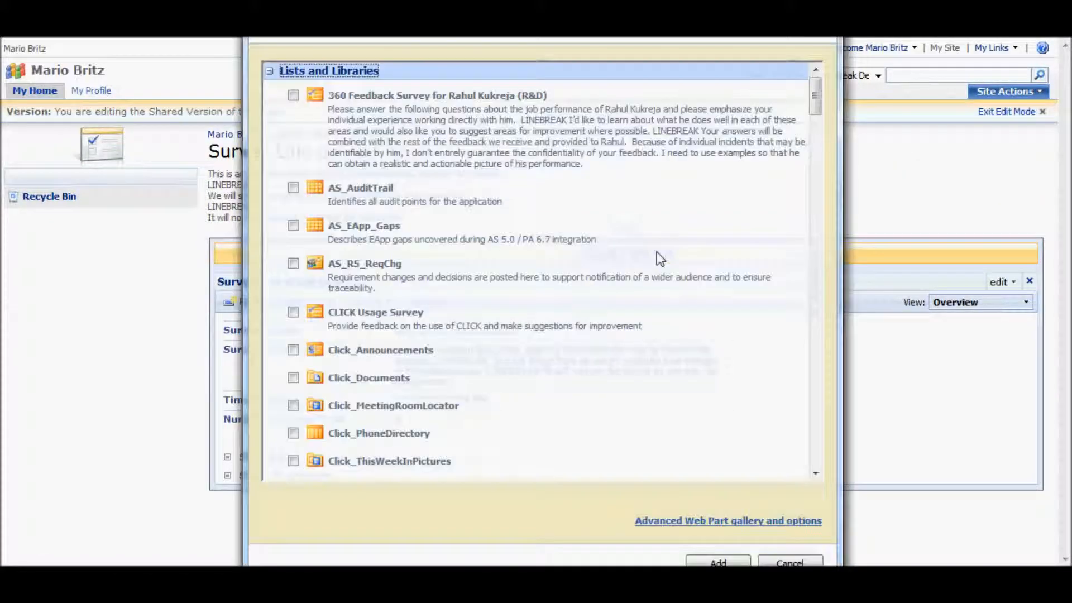
pyautogui.click(269, 71)
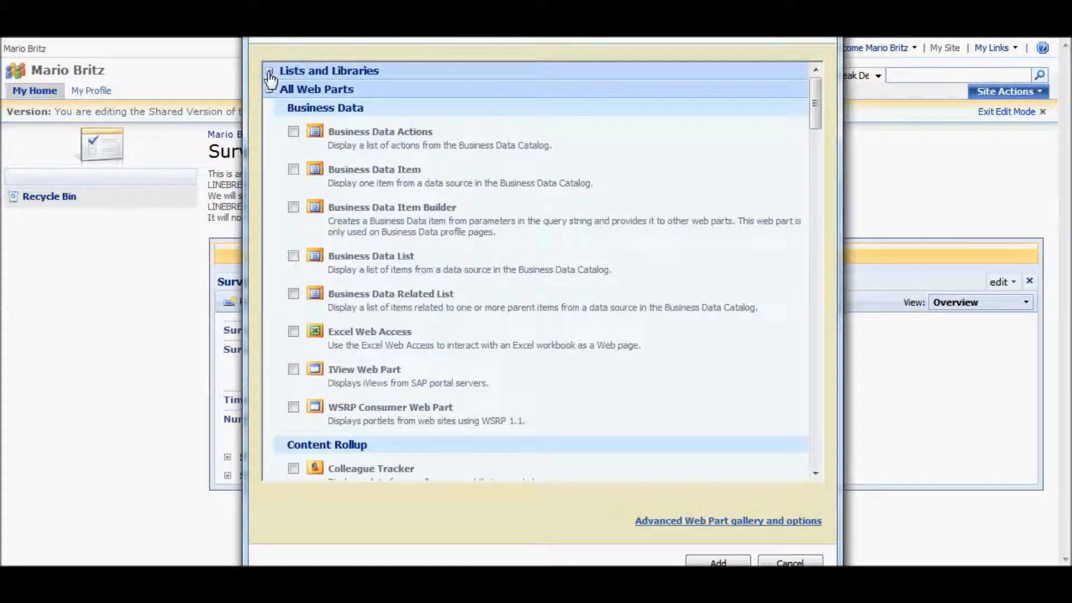
# Add the Content Editor Web Part from the gallery to the survey page.
pyautogui.scroll(-3)
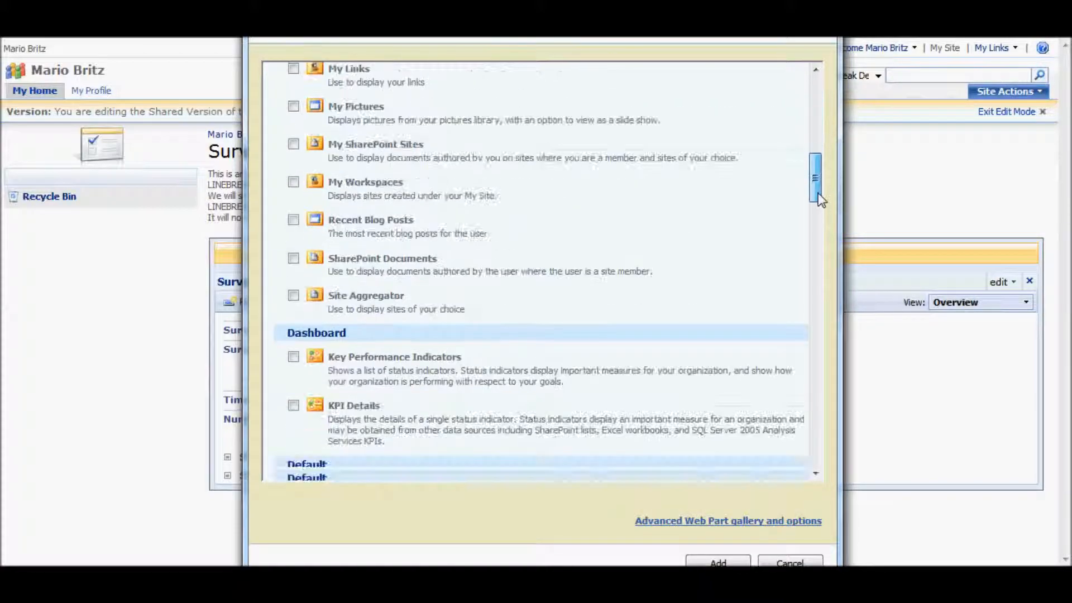
pyautogui.scroll(-3)
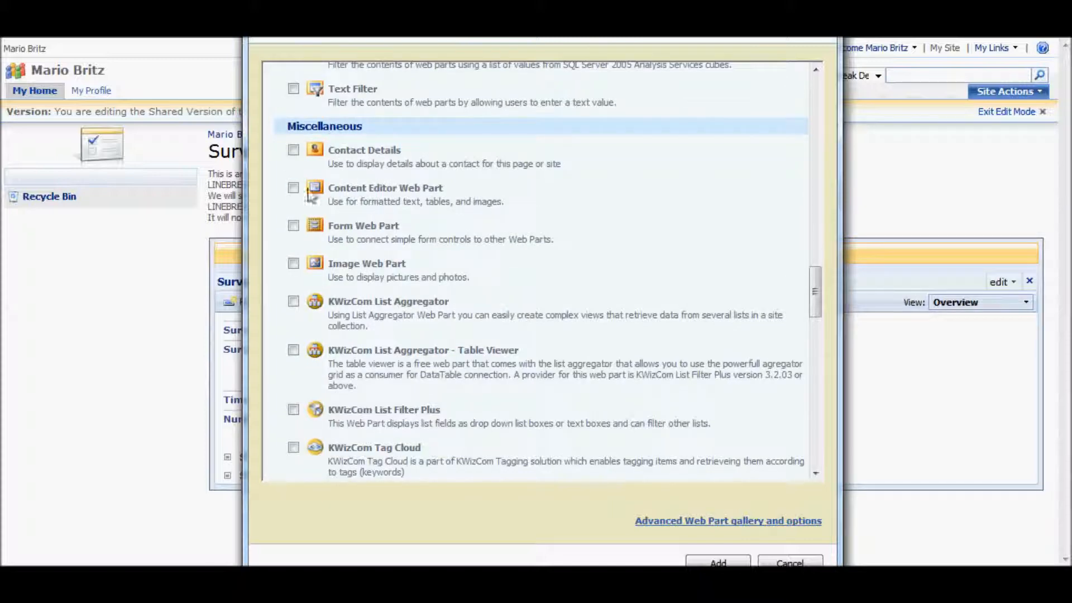
pyautogui.click(293, 187)
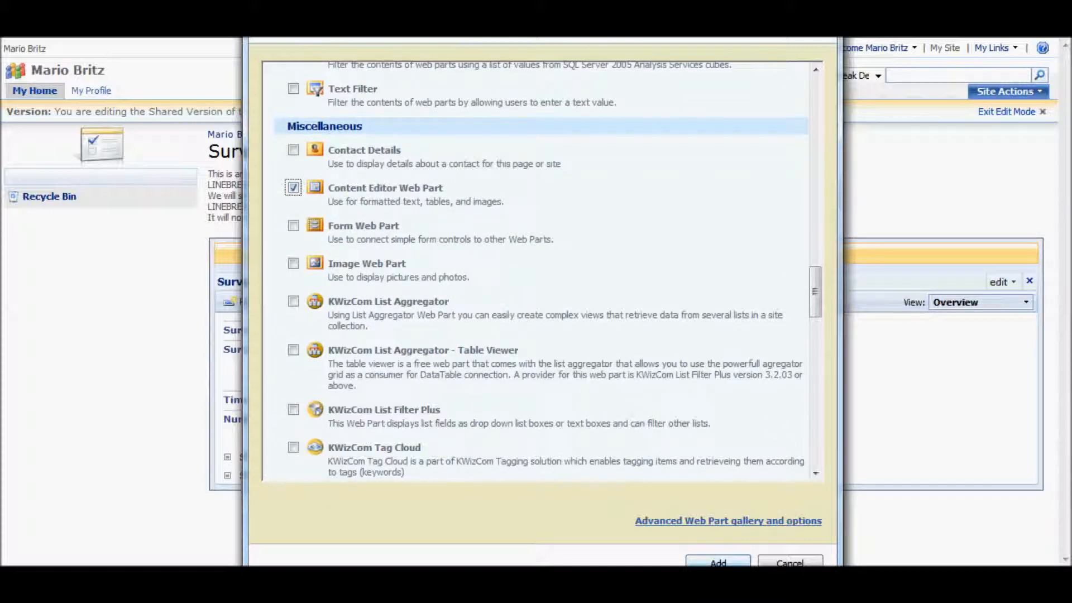
pyautogui.click(717, 562)
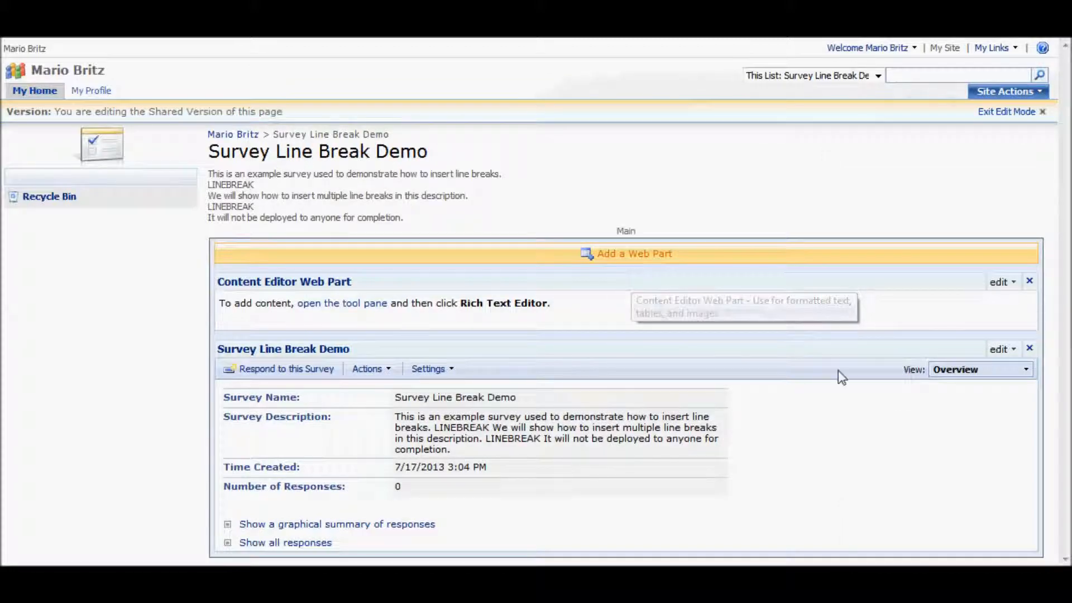
pyautogui.moveTo(744, 369)
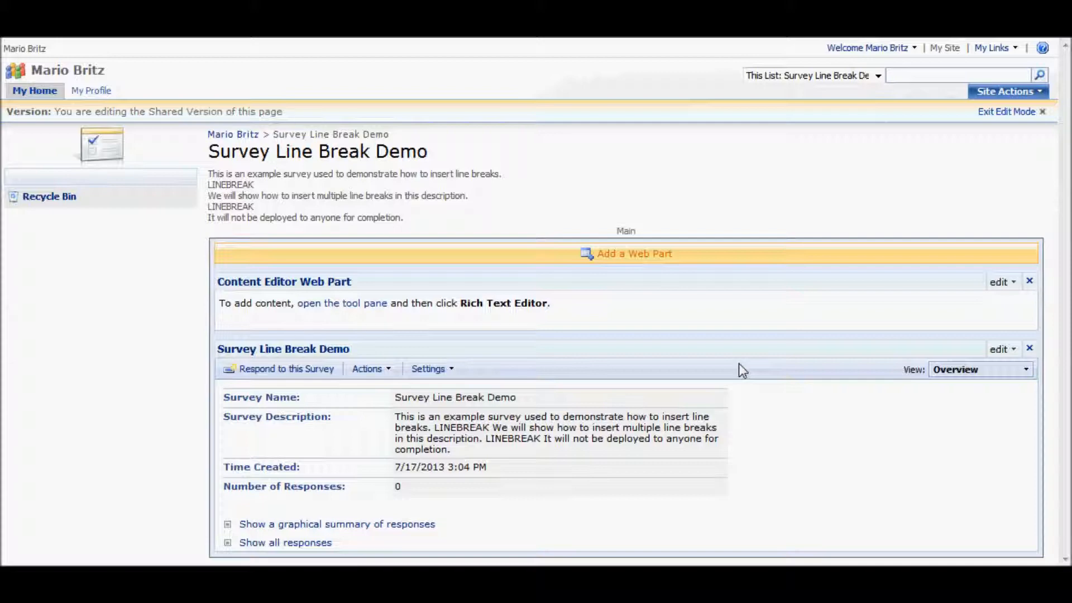
pyautogui.moveTo(723, 354)
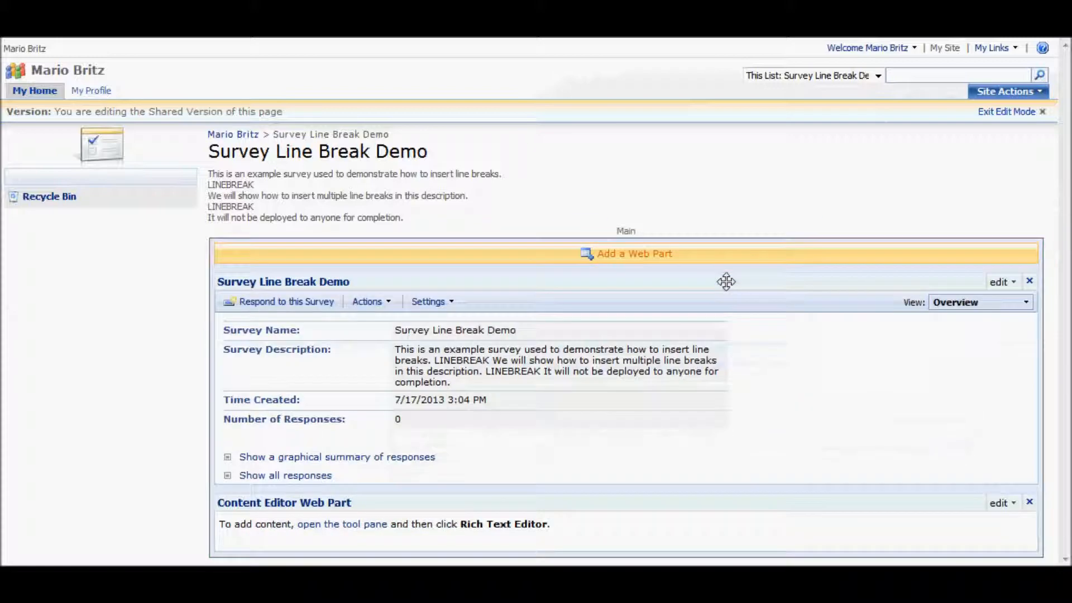
pyautogui.moveTo(1030, 386)
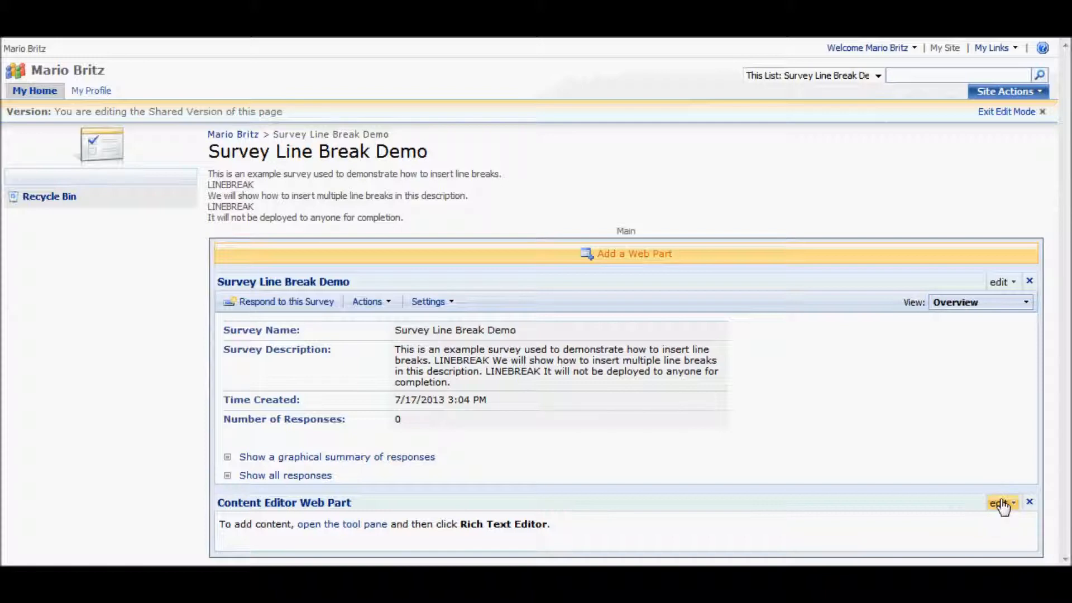
# Open Modify Shared Web Part for the Content Editor Web Part placed below the survey.
pyautogui.click(1000, 503)
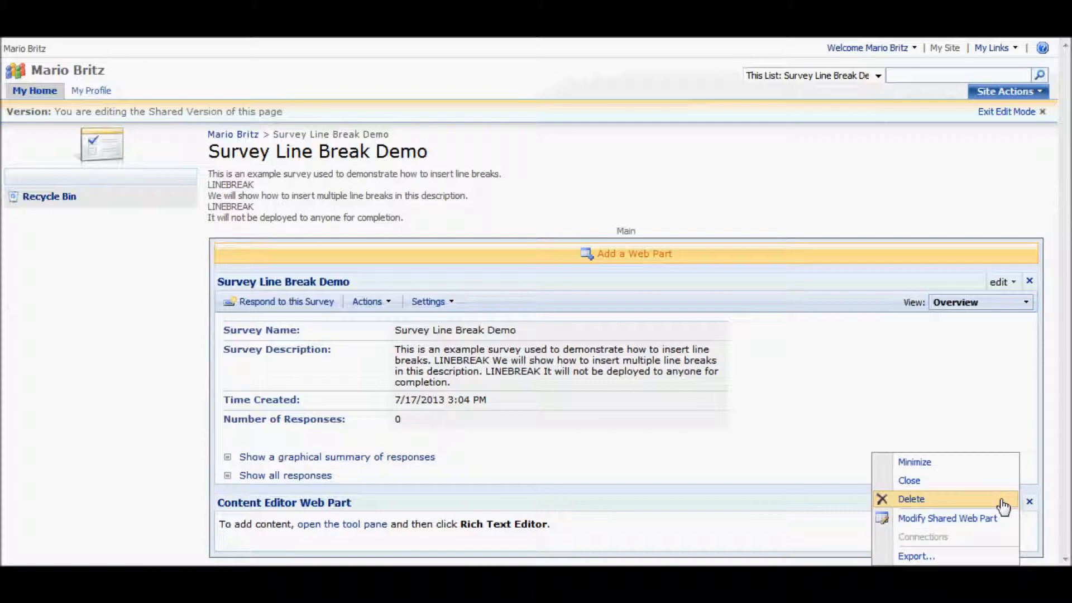
pyautogui.click(946, 517)
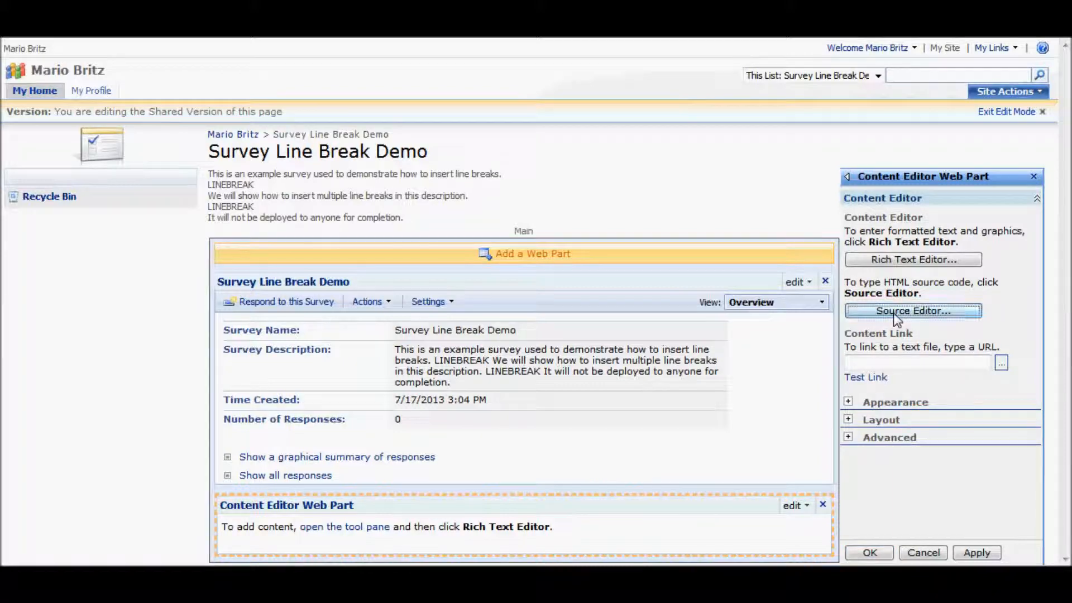
# Enter the insert_linebreak <script> into the web part's Source Editor and save it.
pyautogui.click(912, 310)
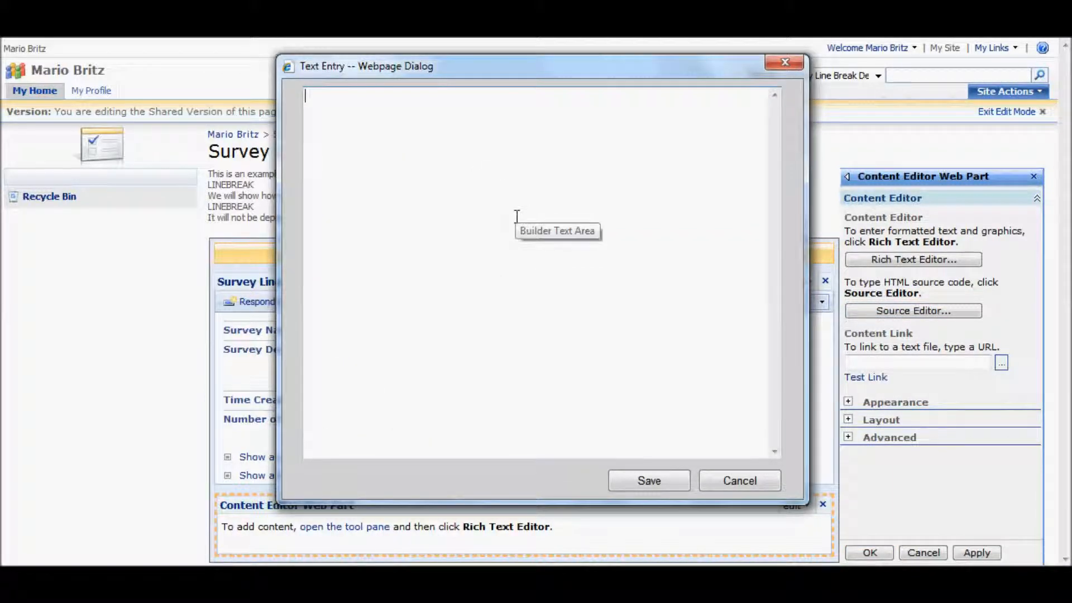
pyautogui.write('<script>')
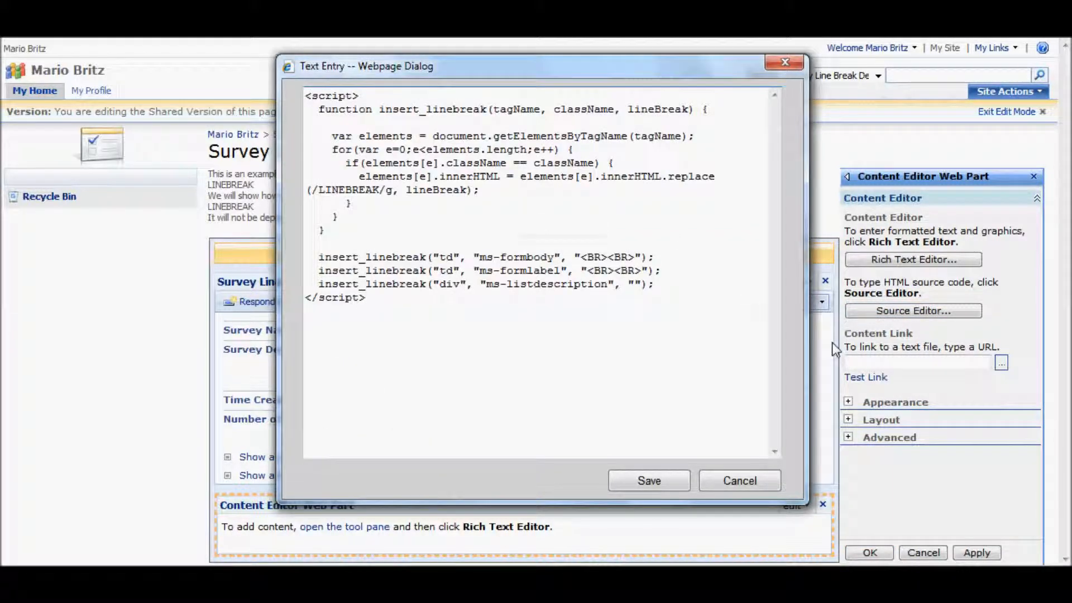
pyautogui.click(368, 297)
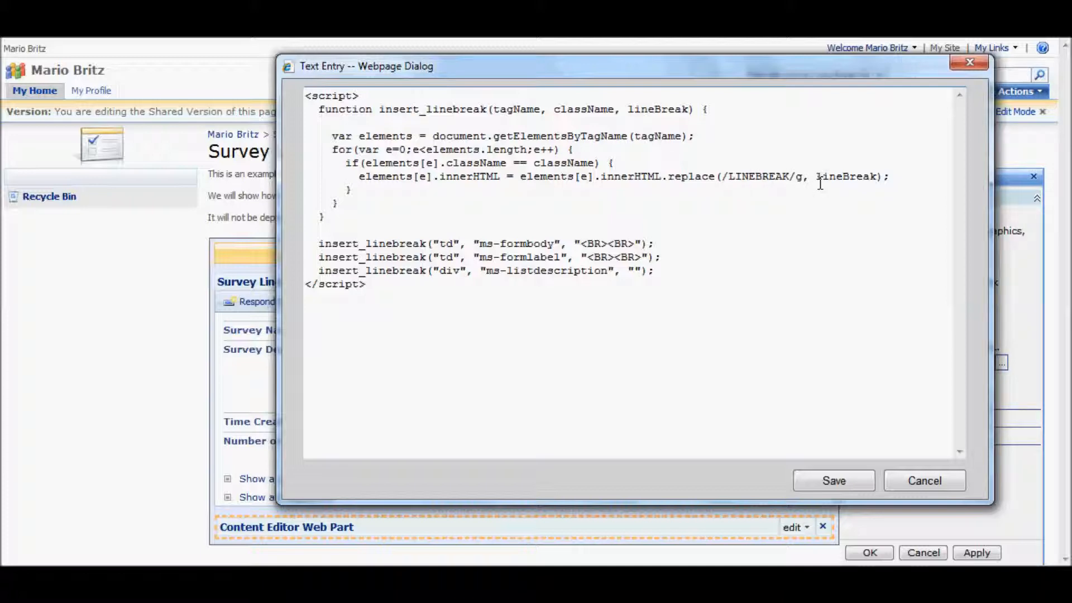
pyautogui.moveTo(565, 230)
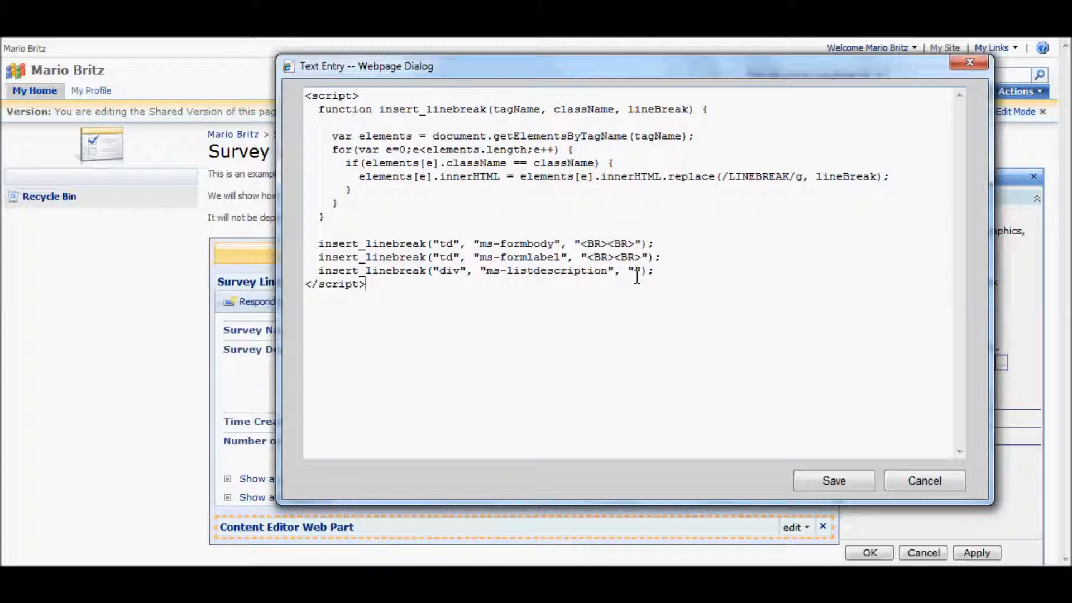
pyautogui.press('Backspace')
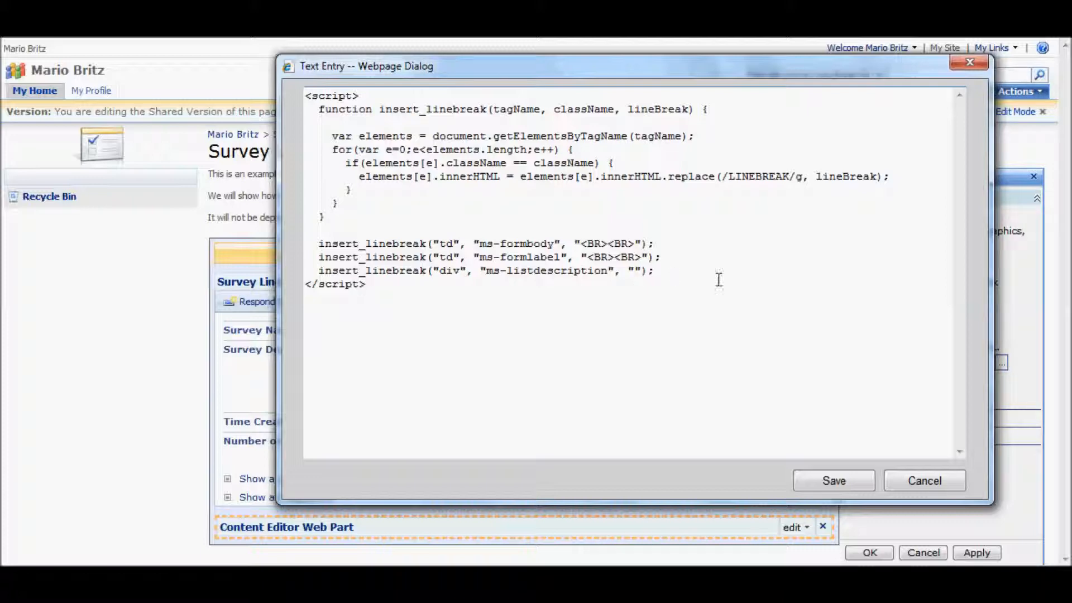
pyautogui.moveTo(859, 417)
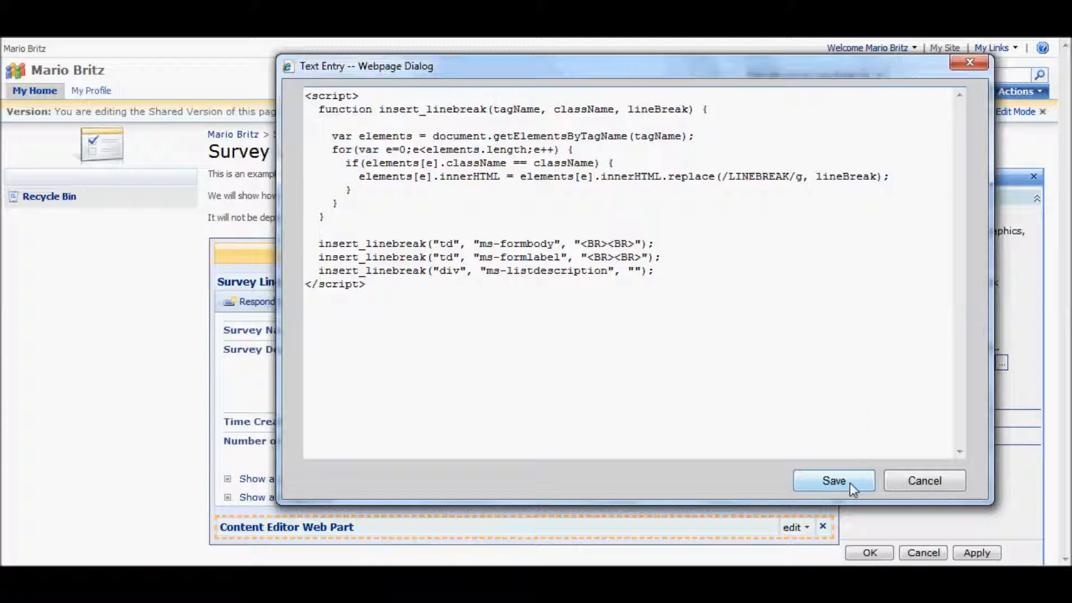
pyautogui.click(833, 480)
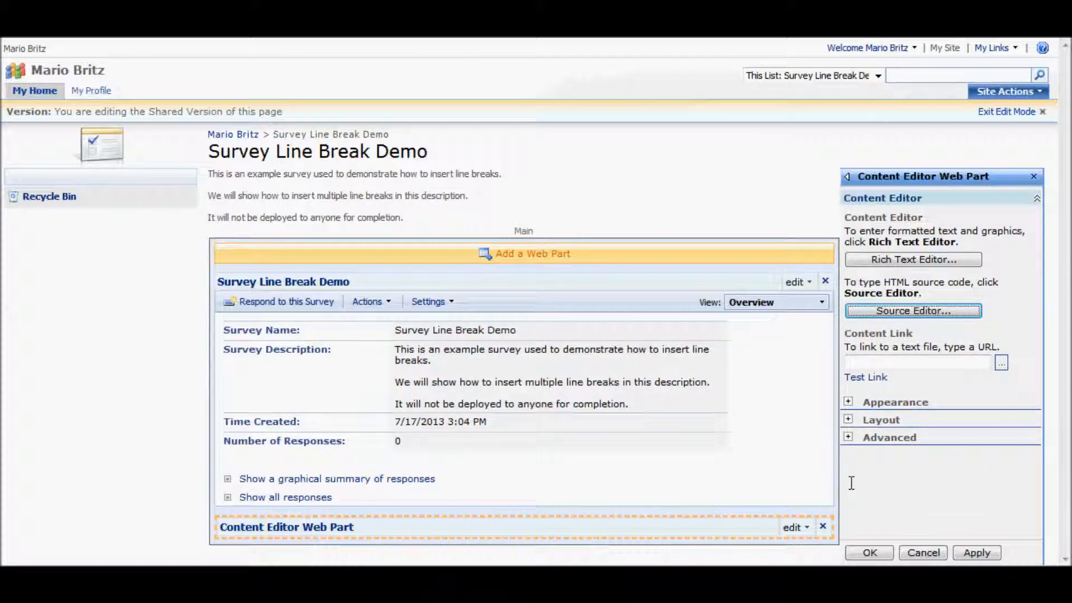
pyautogui.moveTo(471, 399)
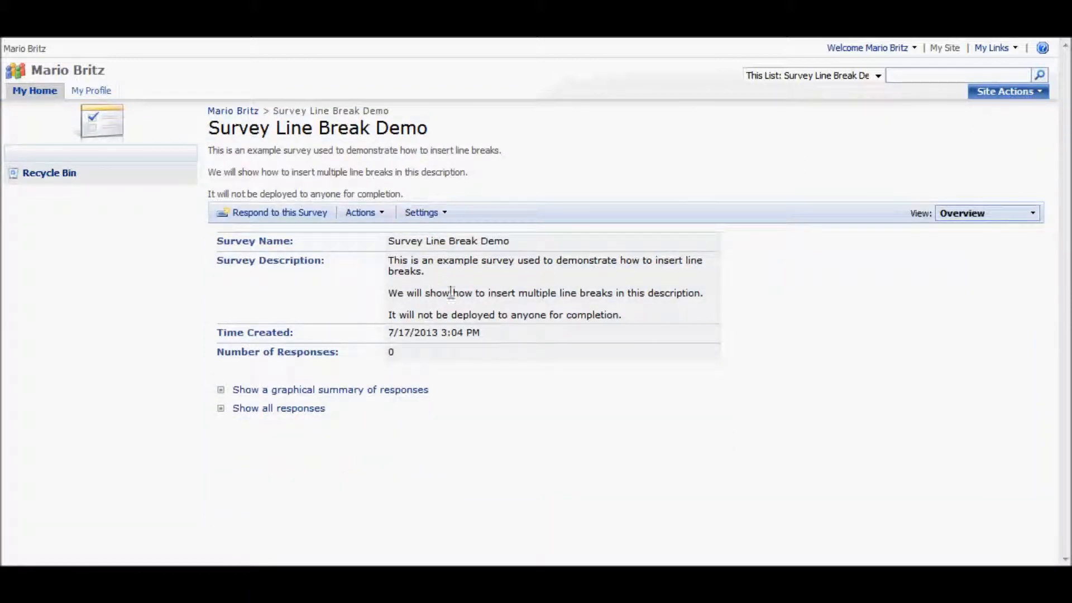
pyautogui.moveTo(497, 175)
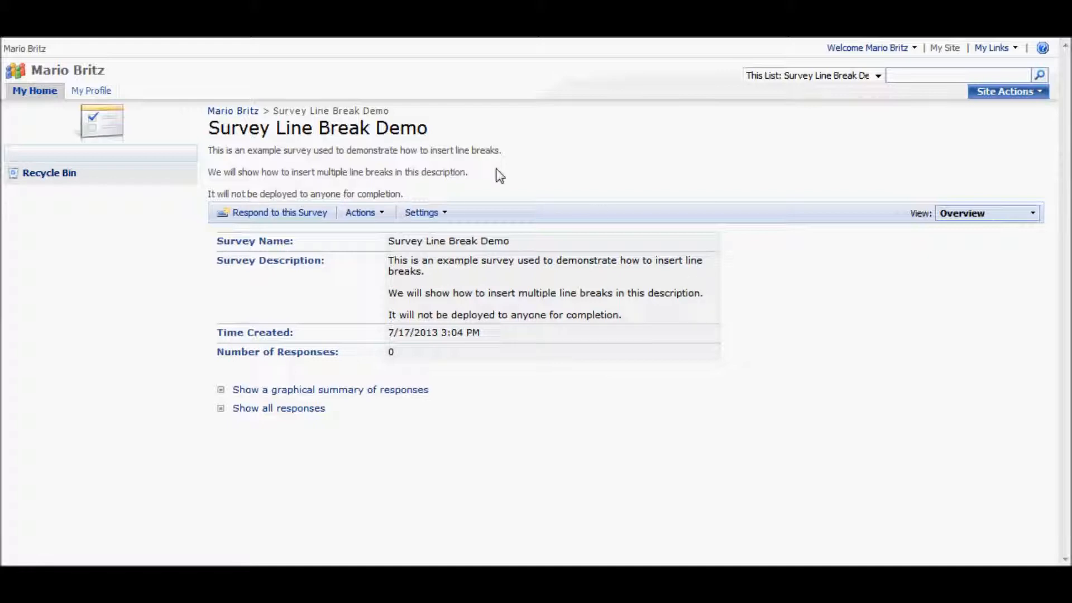
pyautogui.click(279, 212)
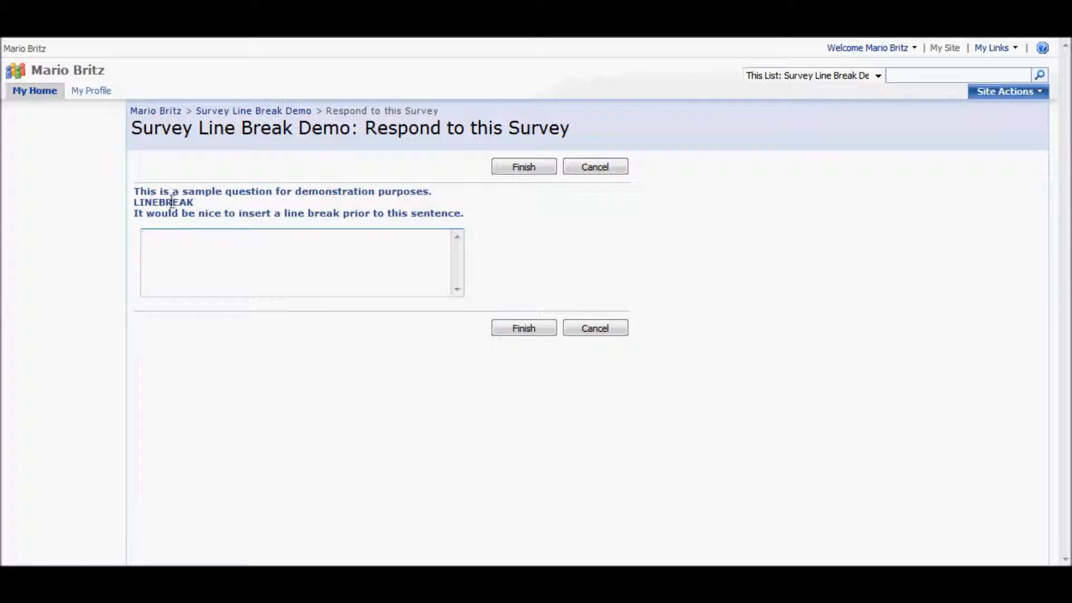
pyautogui.click(300, 264)
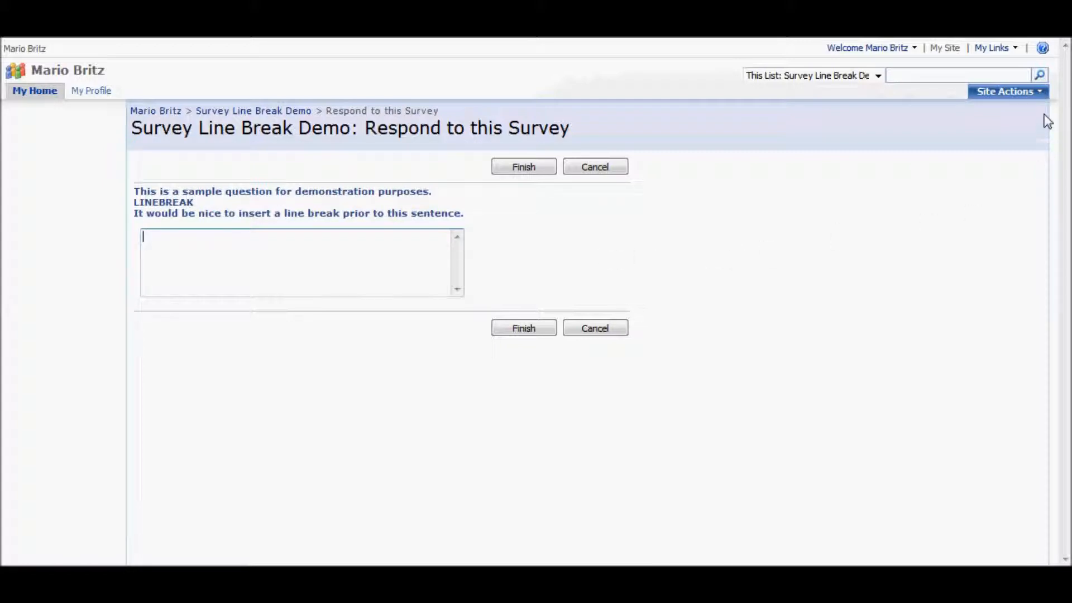
pyautogui.click(1007, 90)
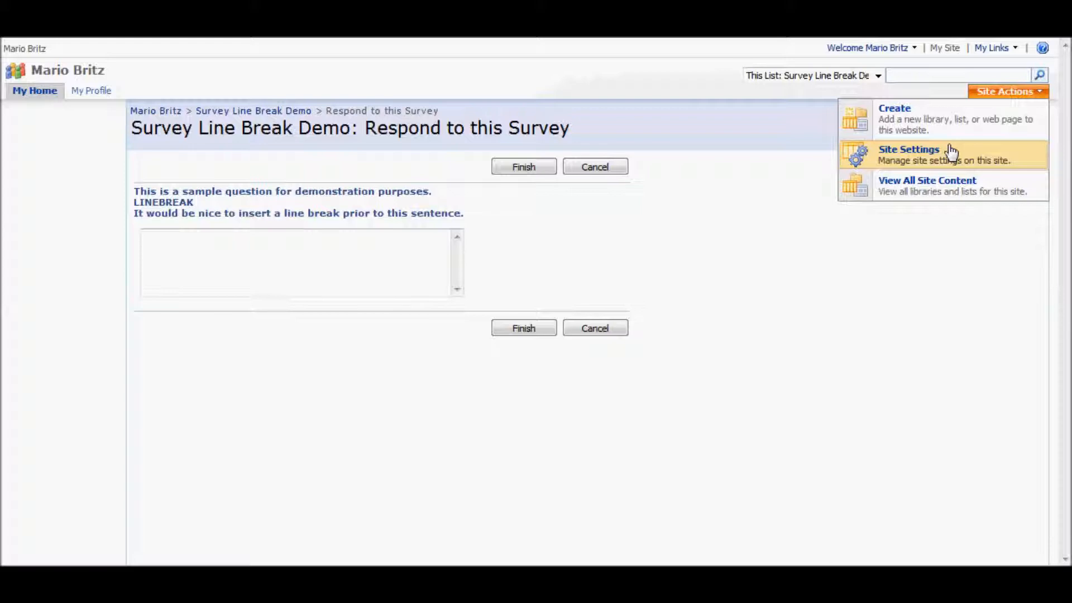
pyautogui.moveTo(950, 119)
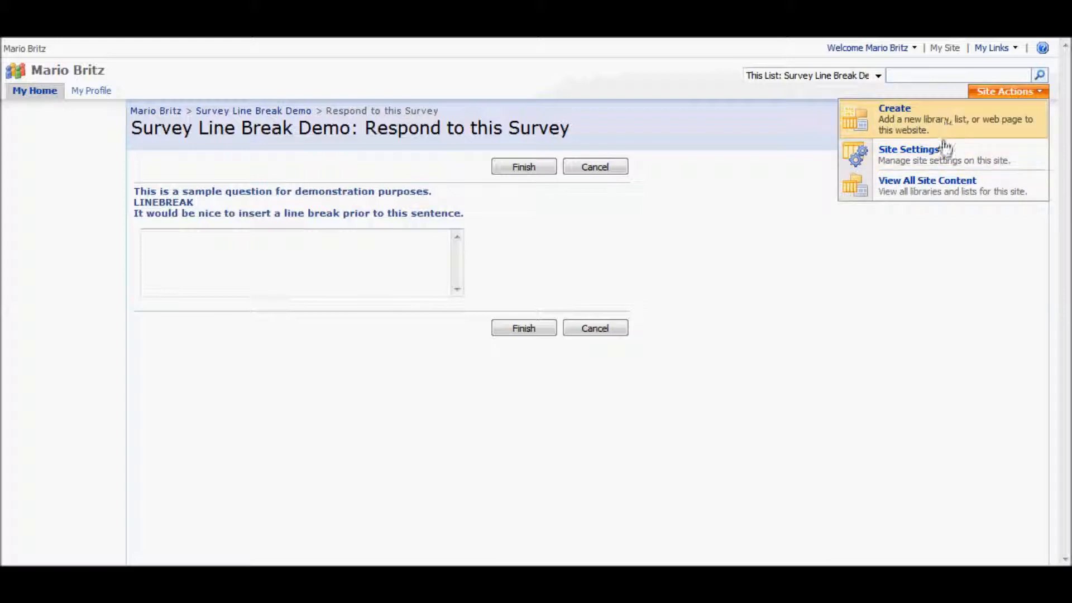
pyautogui.moveTo(944, 154)
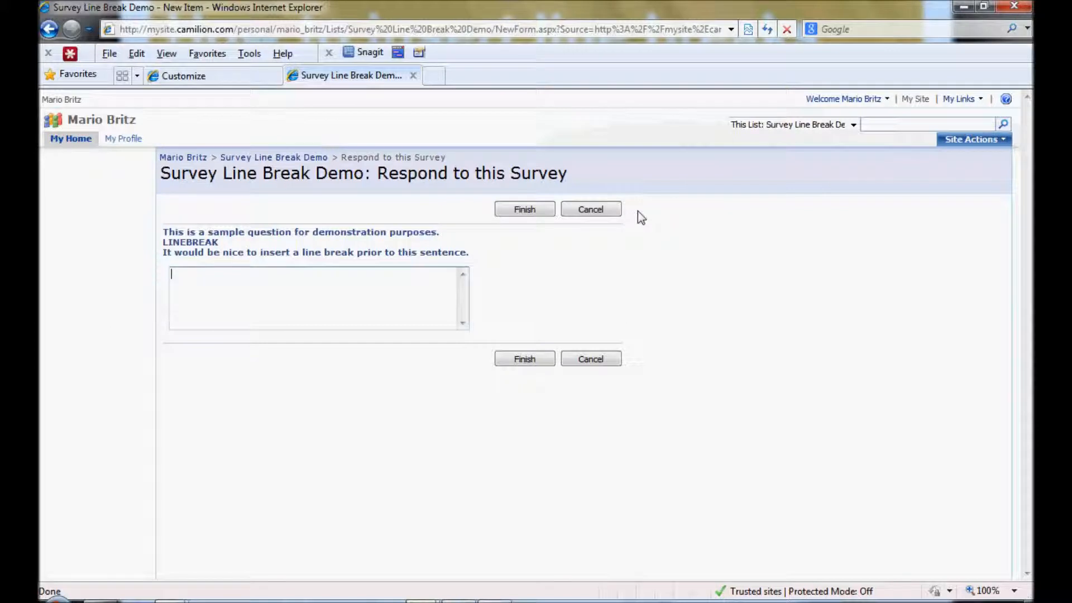
# Edit the NewForm.aspx address to append ?ToolPaneView=2 and reload the response form.
pyautogui.click(410, 29)
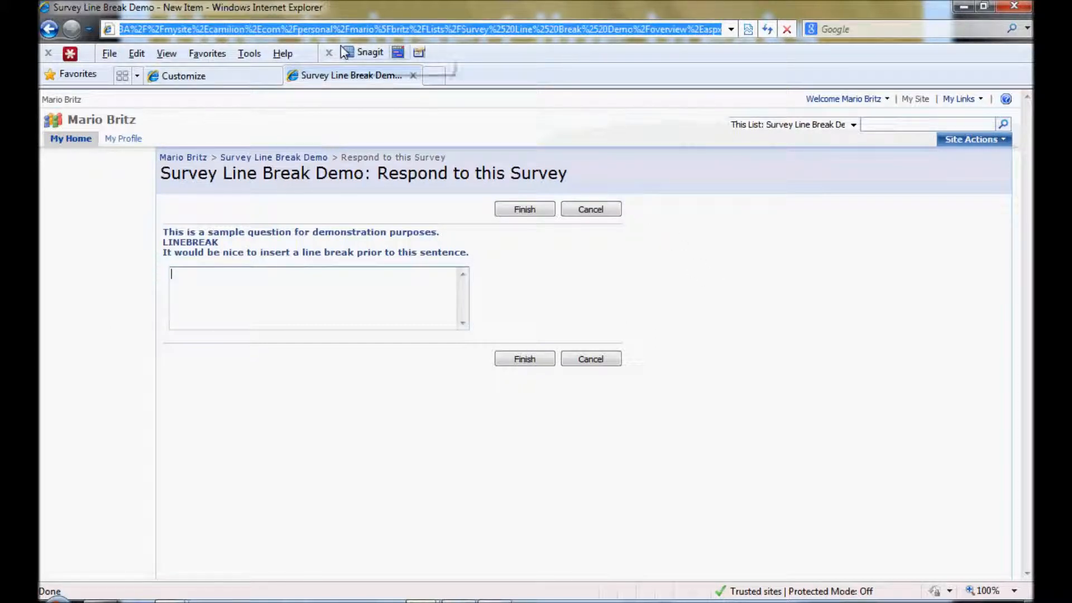
pyautogui.click(410, 29)
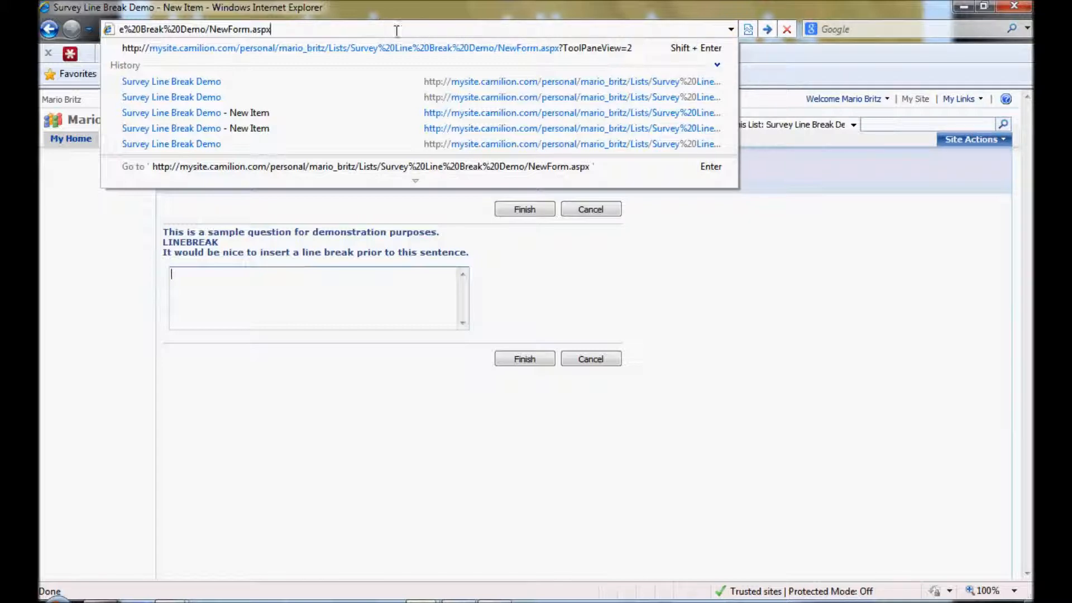
pyautogui.moveTo(567, 48)
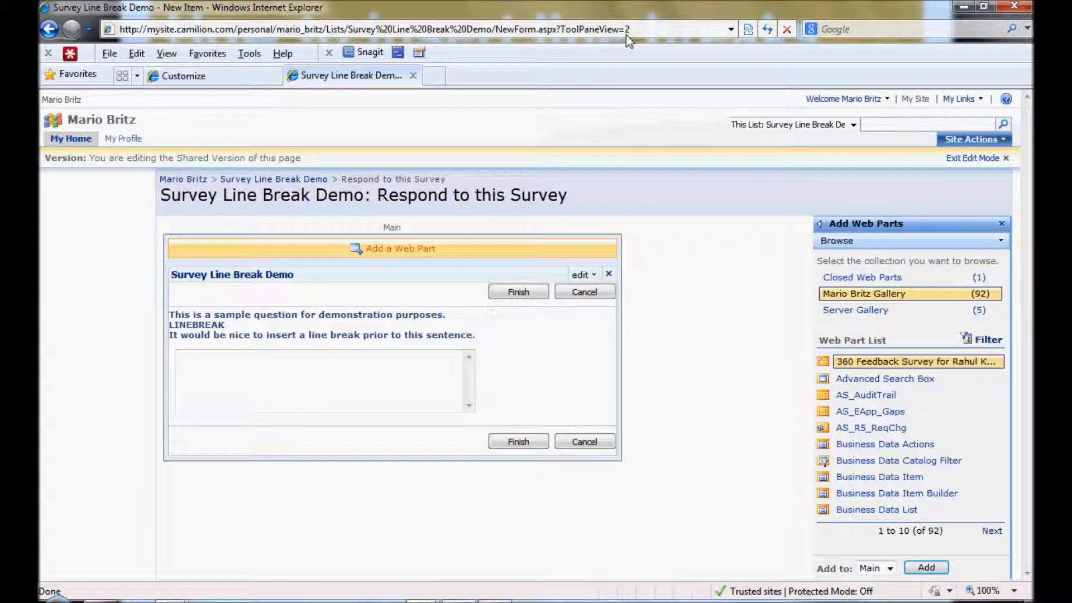
pyautogui.moveTo(721, 280)
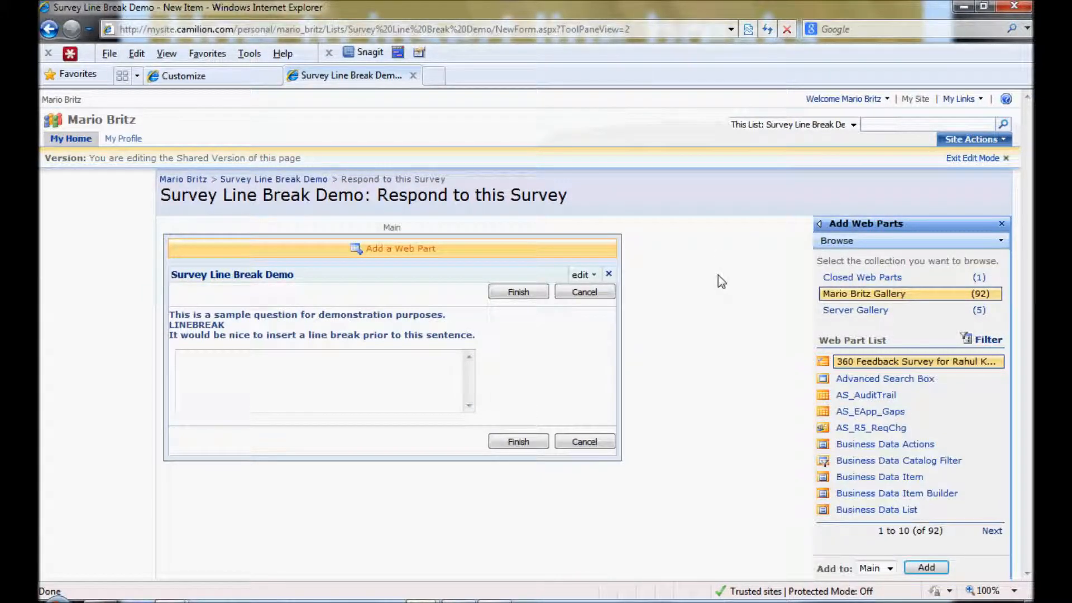
# Add a Content Editor Web Part from All Web Parts to the response form below the survey question.
pyautogui.click(400, 248)
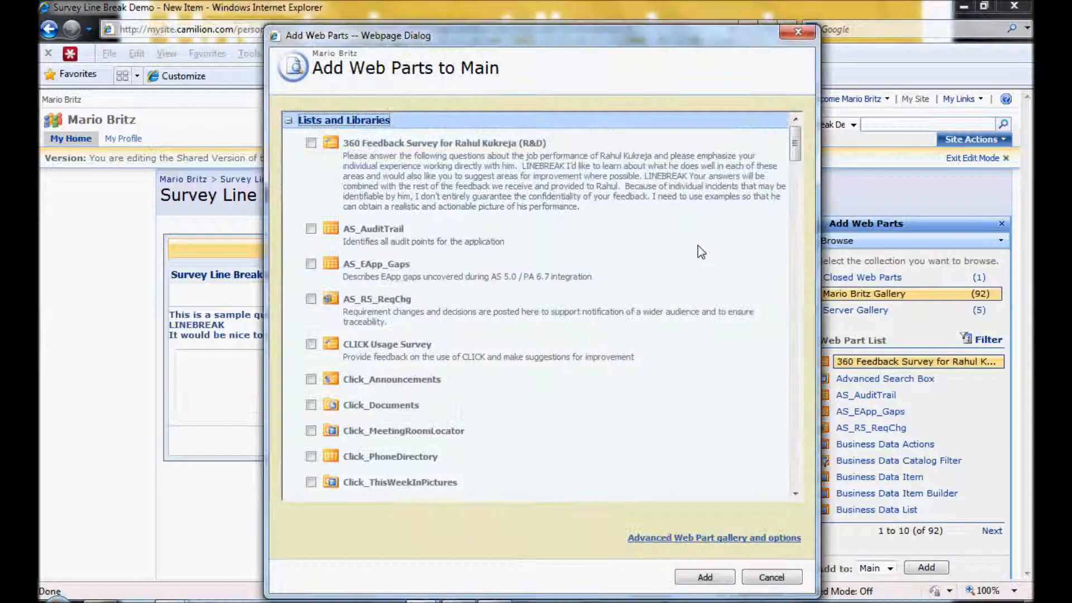
pyautogui.click(344, 119)
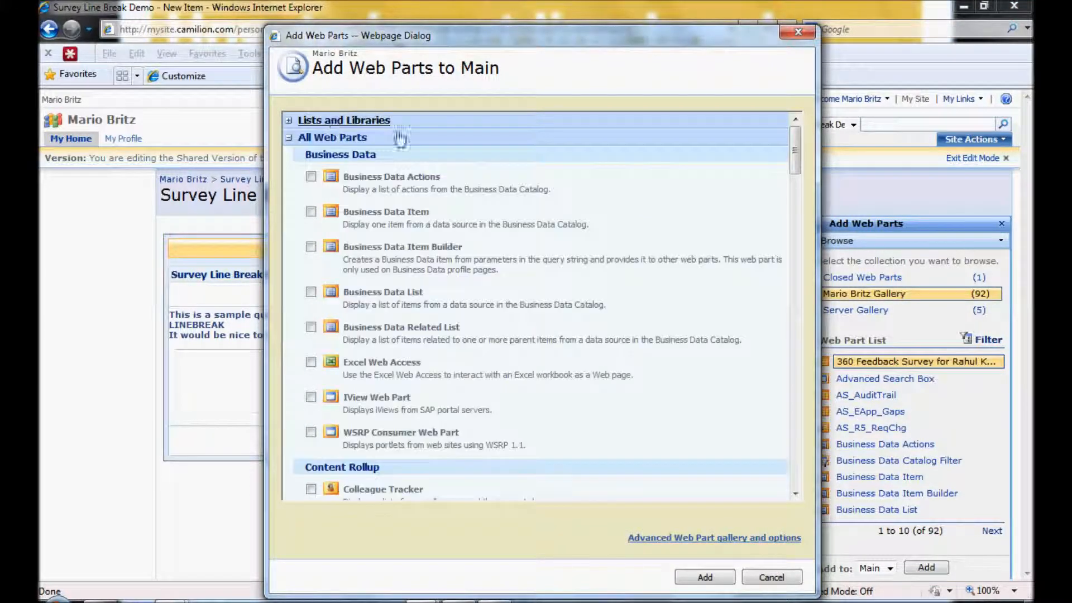
pyautogui.scroll(-3)
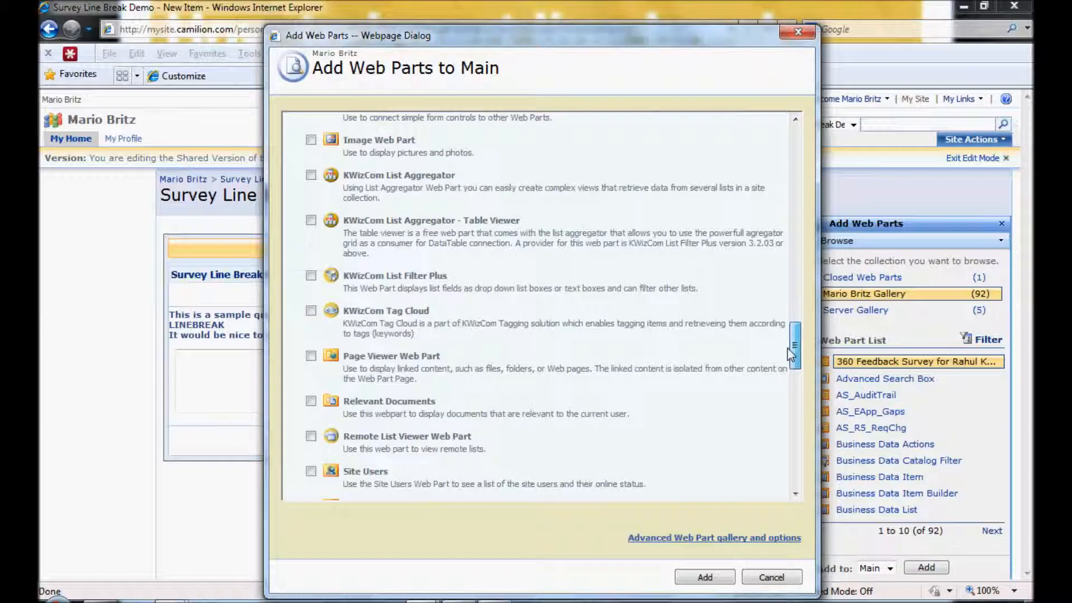
pyautogui.scroll(3)
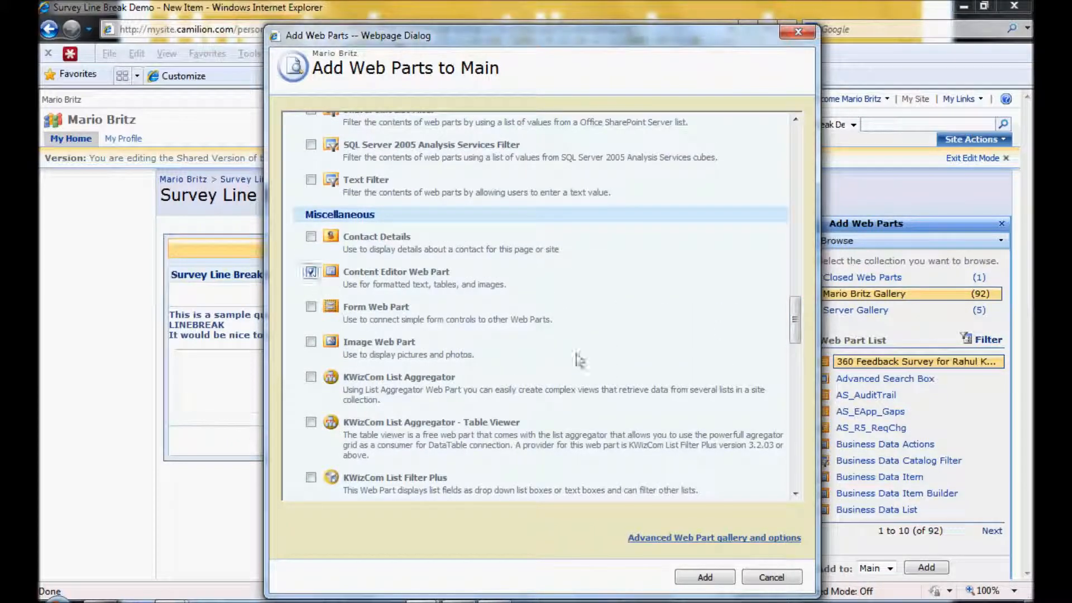
pyautogui.click(704, 576)
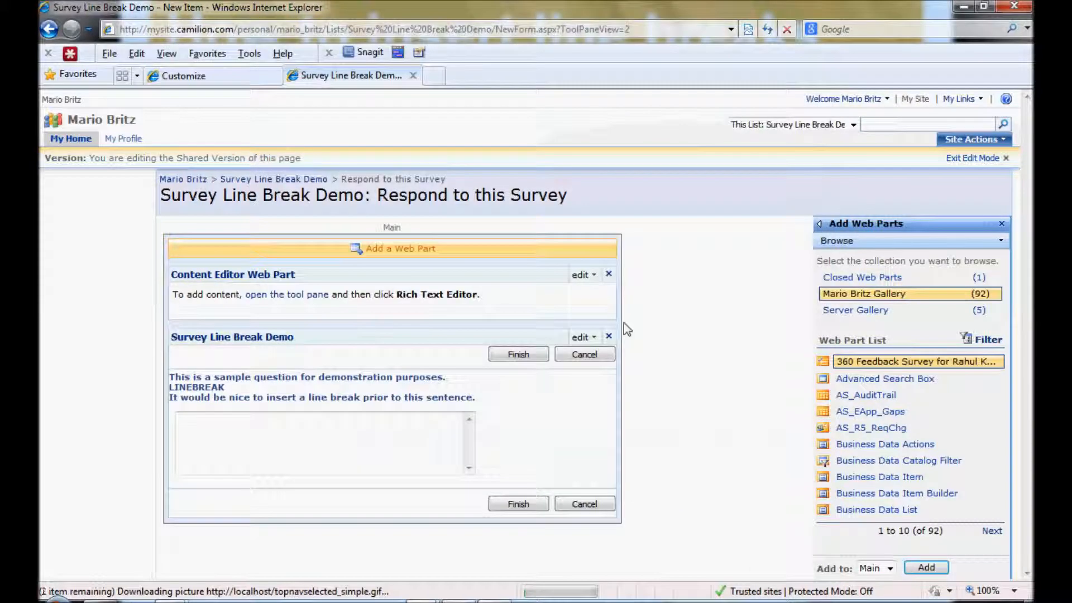
pyautogui.moveTo(413, 273)
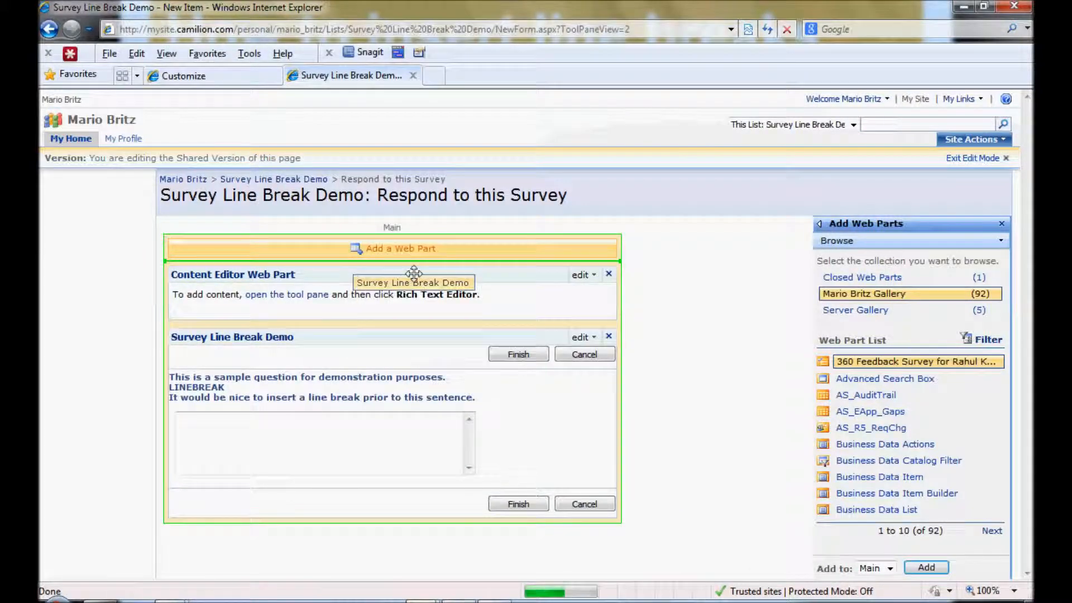
pyautogui.click(581, 473)
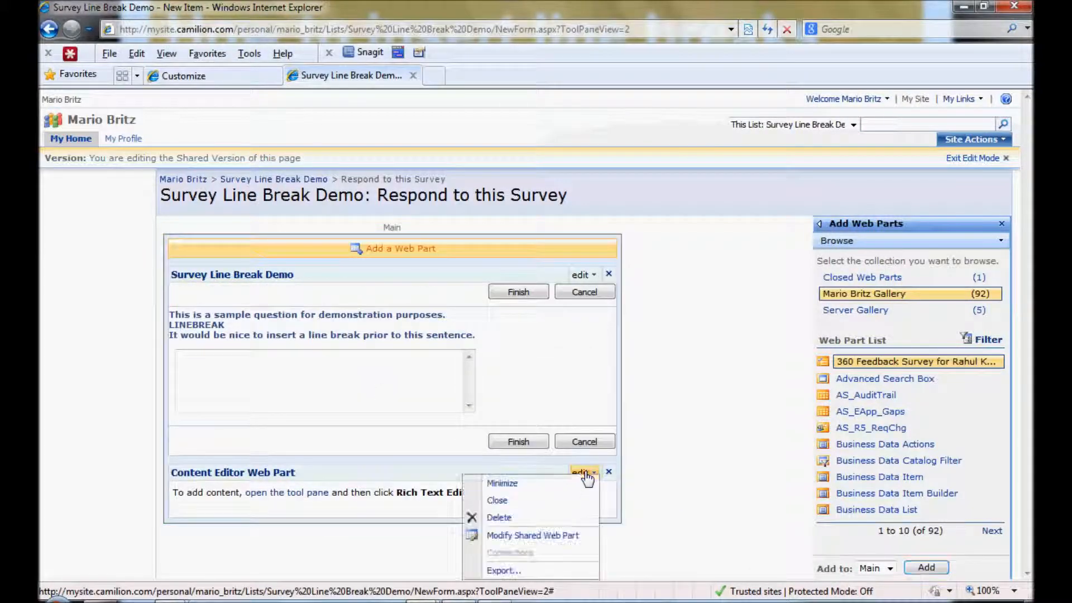
# Save the insert_linebreak <script> into the response form's Content Editor Web Part via Source Editor.
pyautogui.click(532, 535)
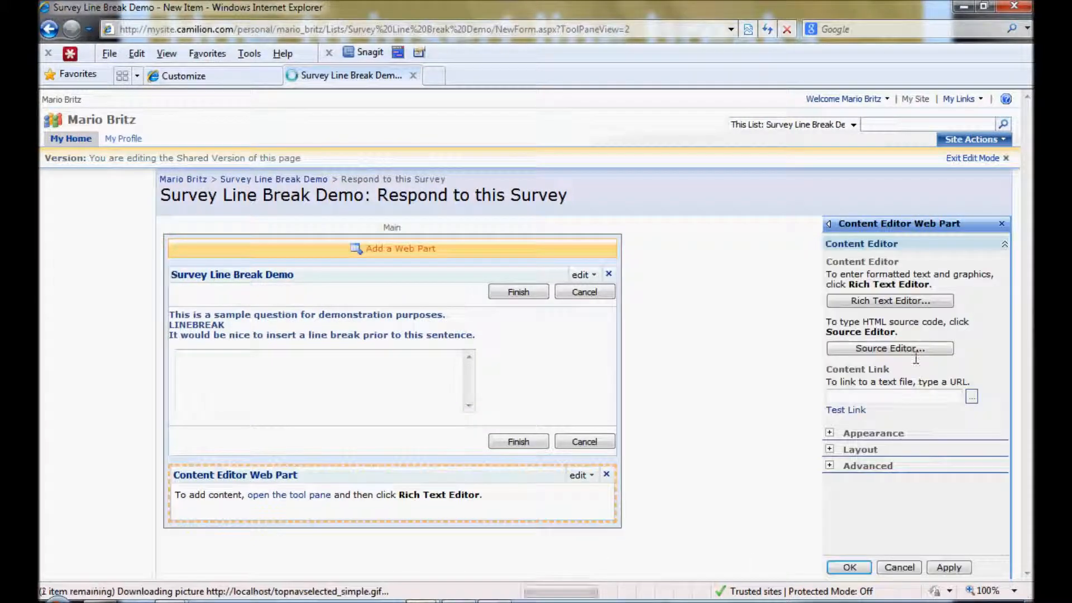
pyautogui.click(889, 348)
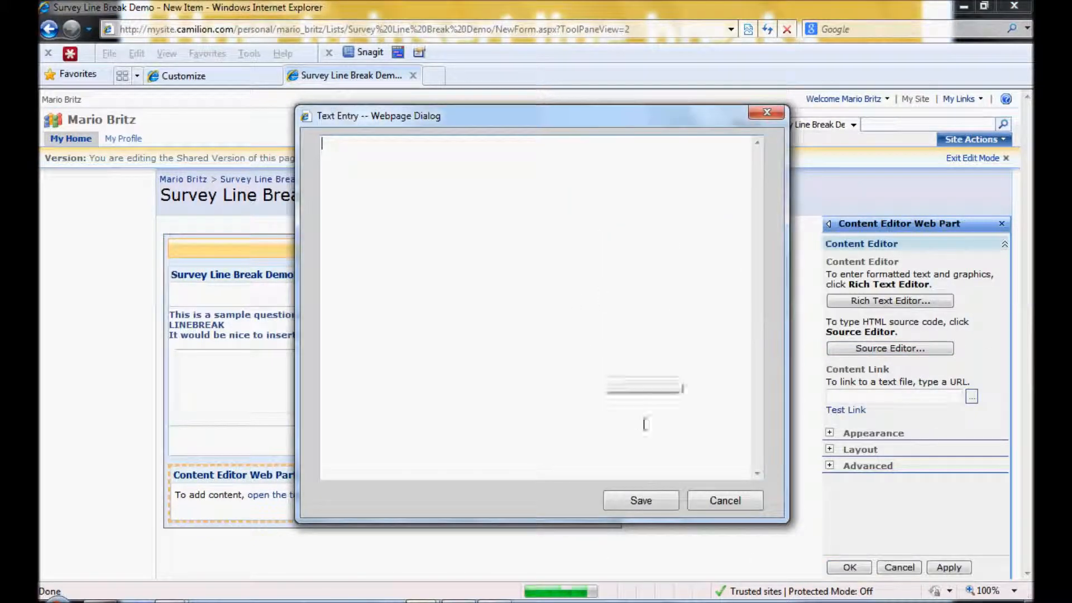
pyautogui.moveTo(459, 255)
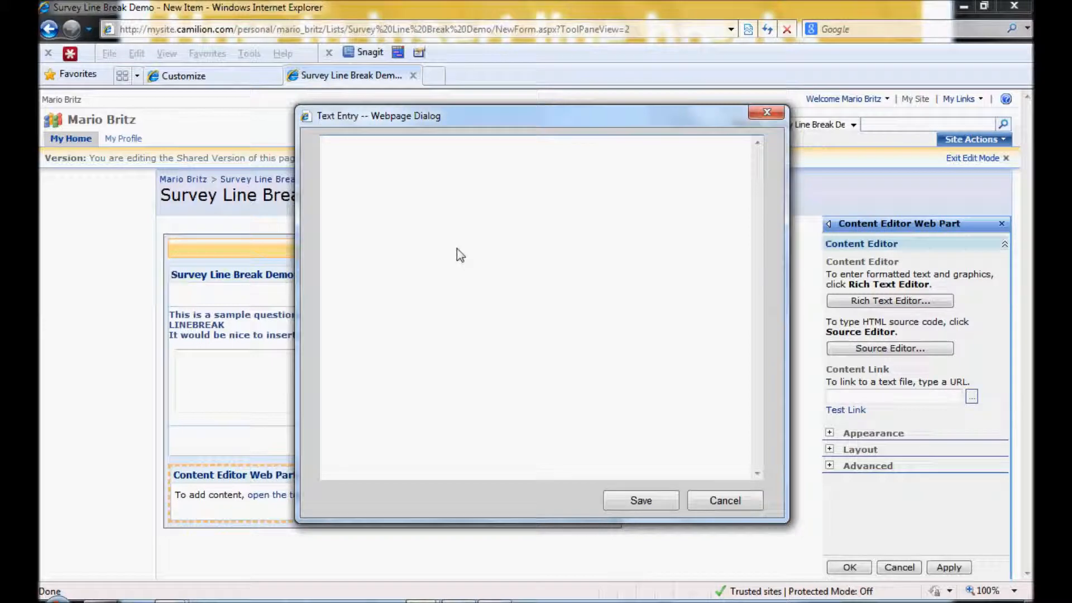
pyautogui.write('<script>')
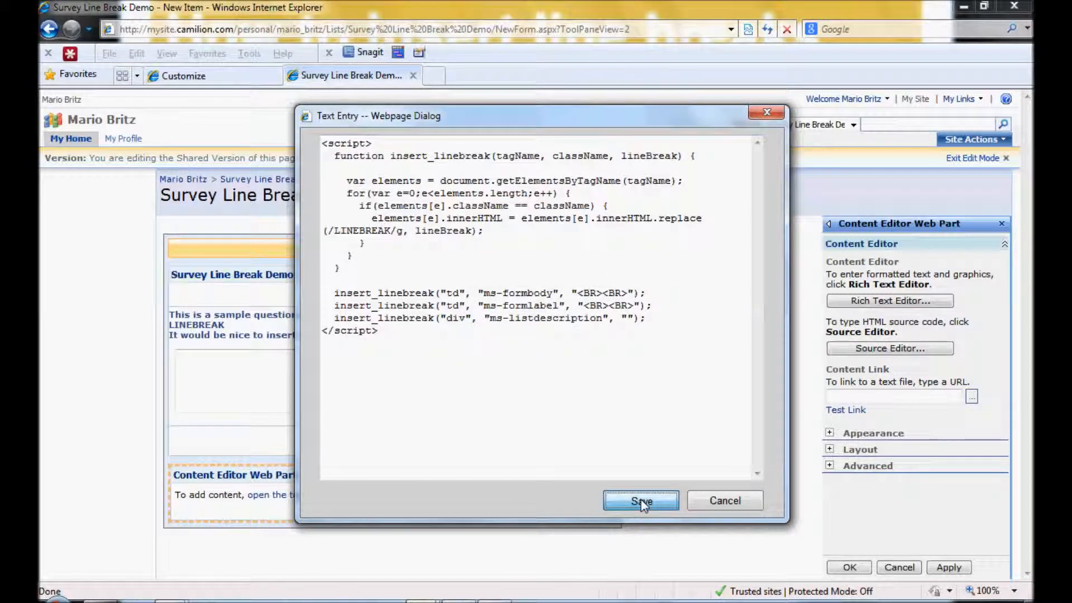
pyautogui.click(639, 500)
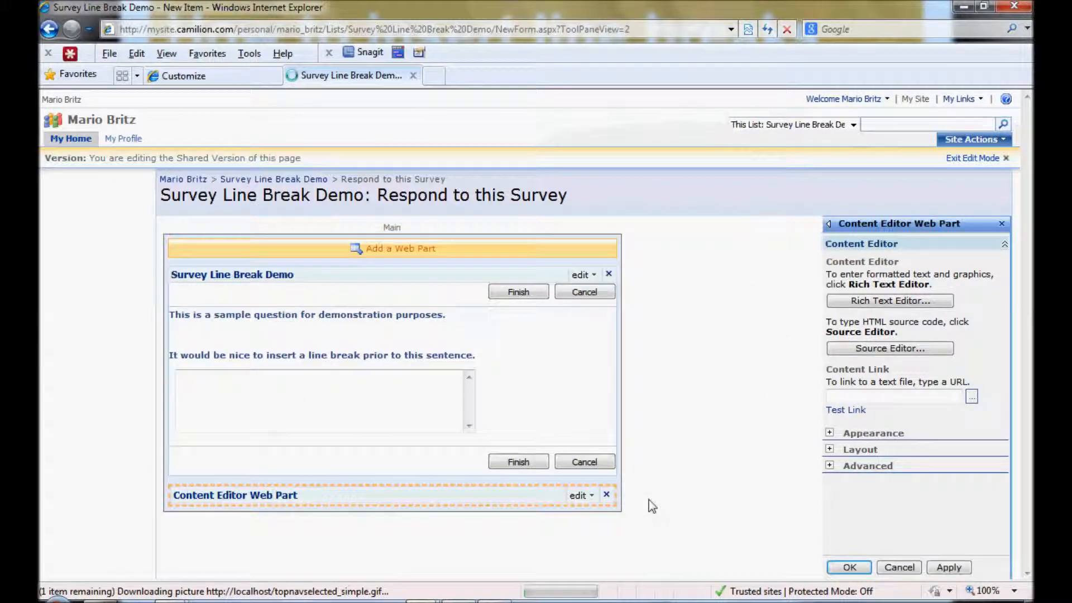
pyautogui.moveTo(494, 335)
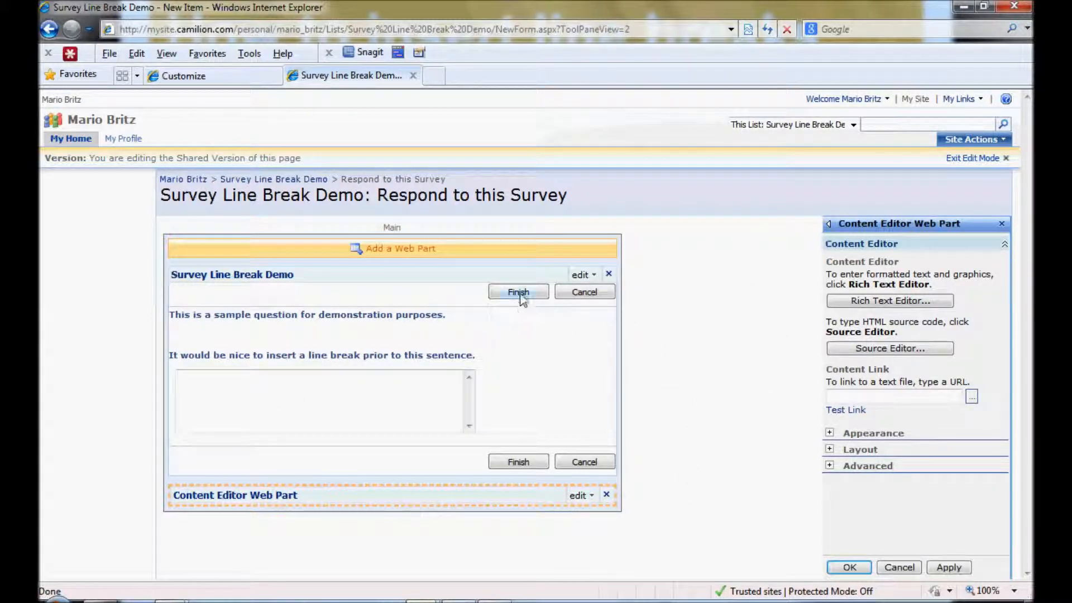
# Finish editing, reopen Respond to this Survey and start an answer, the question now on two lines.
pyautogui.click(517, 292)
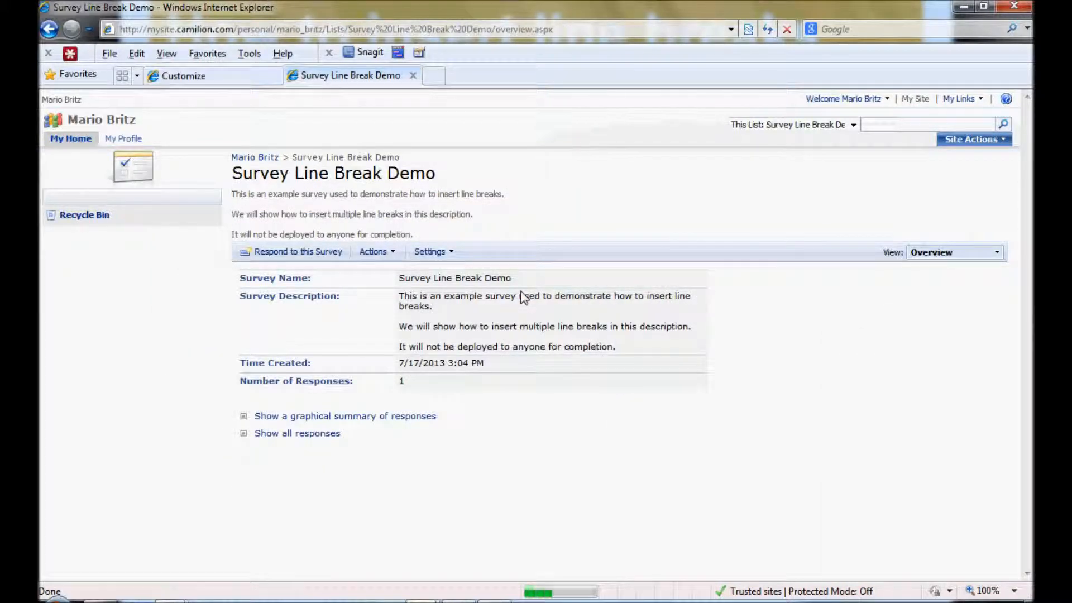
pyautogui.click(297, 251)
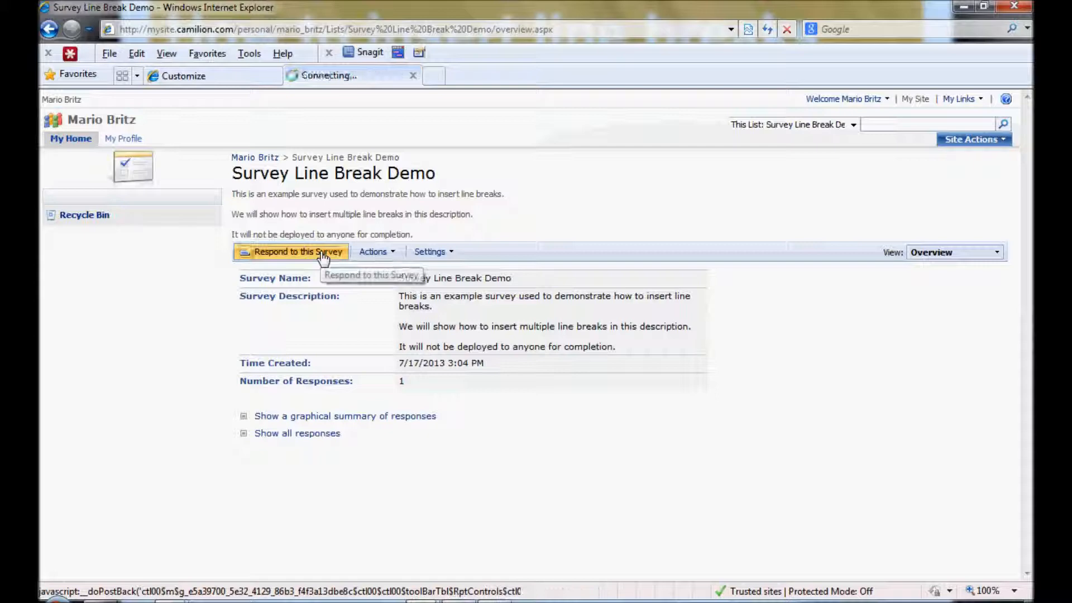
pyautogui.click(297, 251)
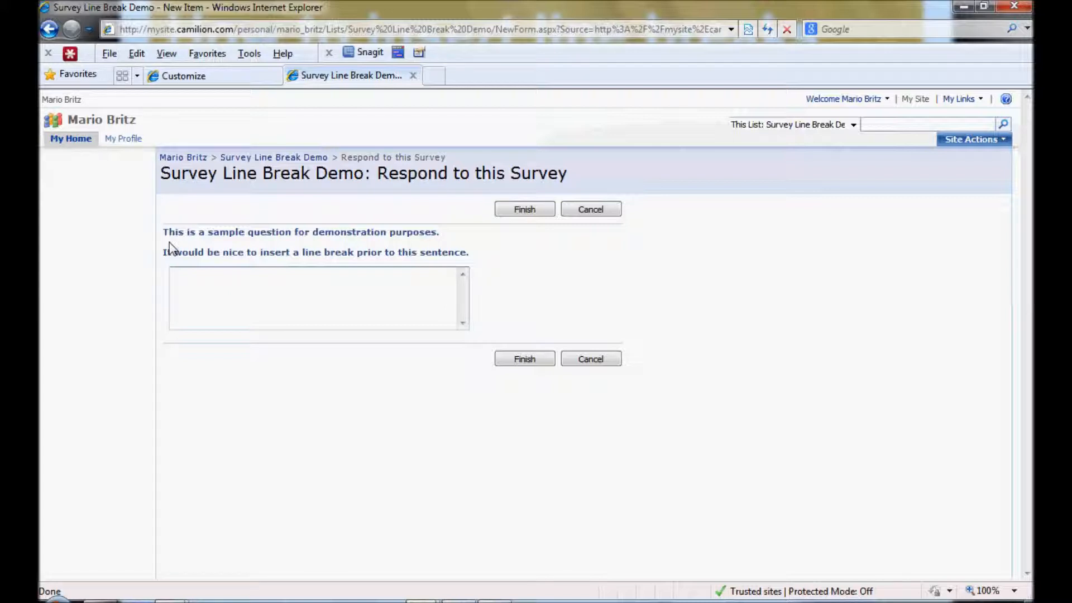
pyautogui.click(318, 297)
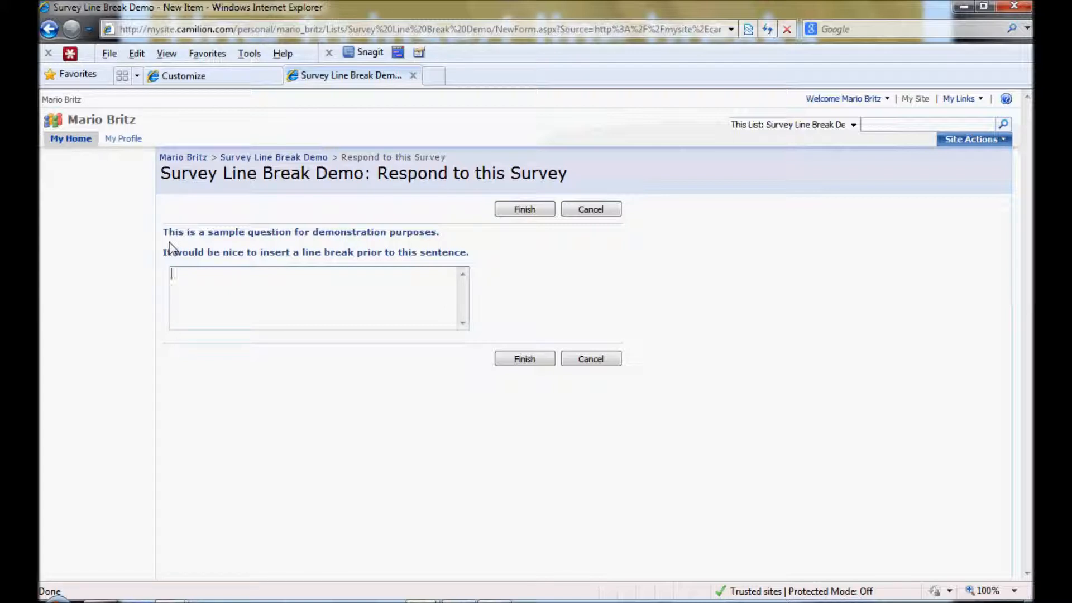